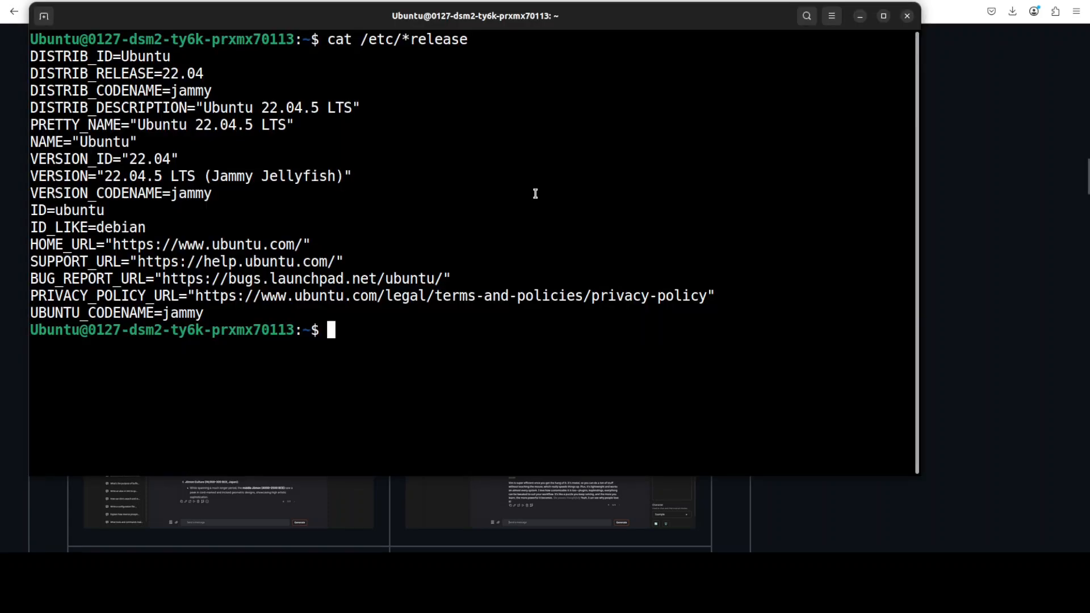
Step: Run nvidia-smi to confirm an NVIDIA RTX 6000 Ada GPU with about 49 GB
{"action": "type", "text": "nvidia-smi"}
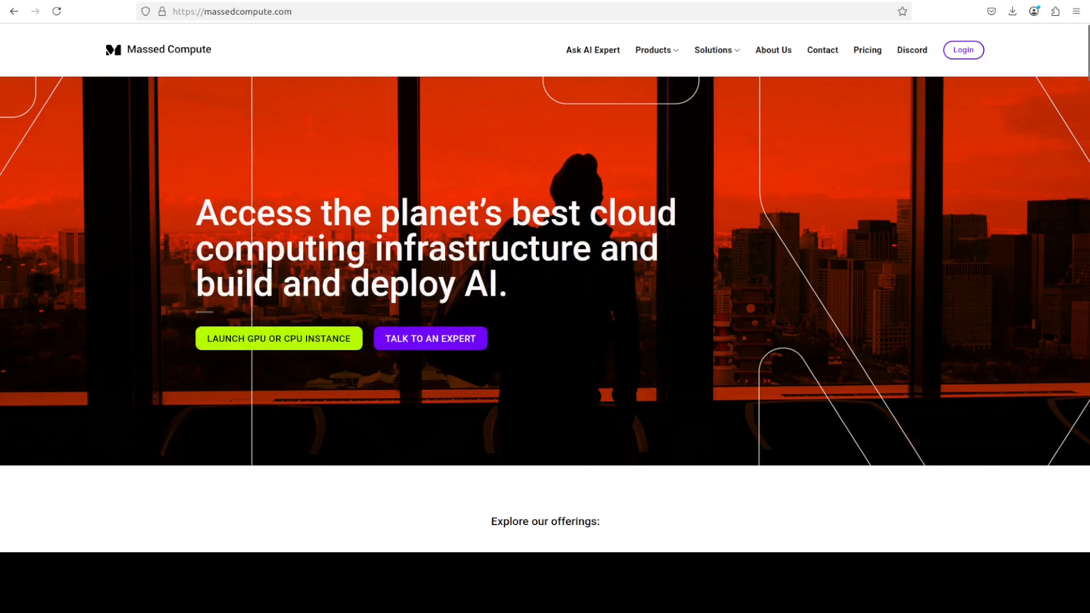
Step: Paste 'conda create -n ooba python=3.10 -y && conda activate ooba' into the terminal
{"action": "right_click", "coordinate": [515, 396]}
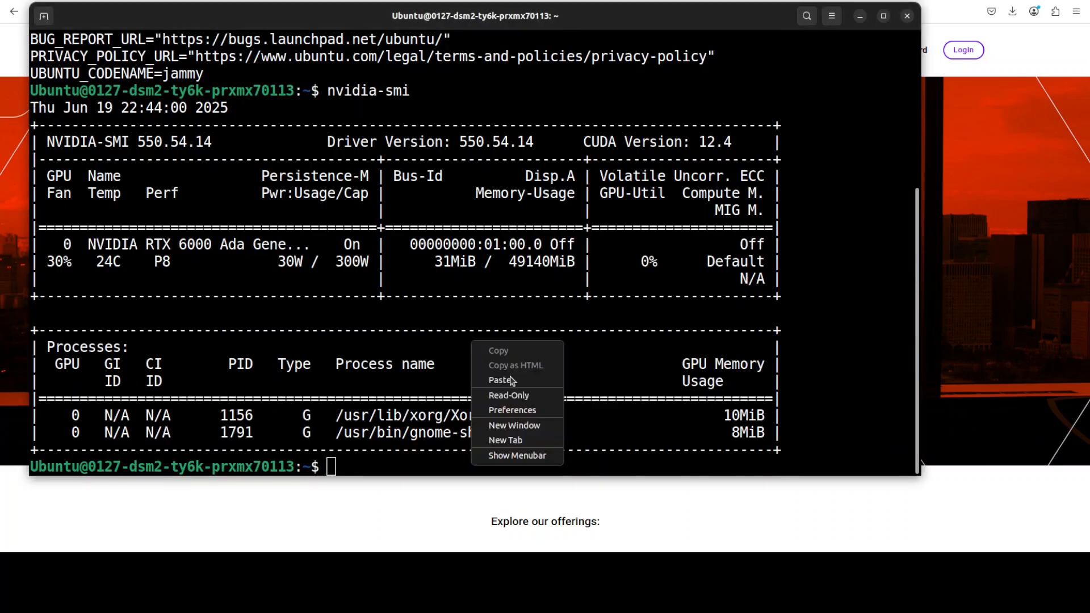
{"action": "left_click", "coordinate": [500, 380]}
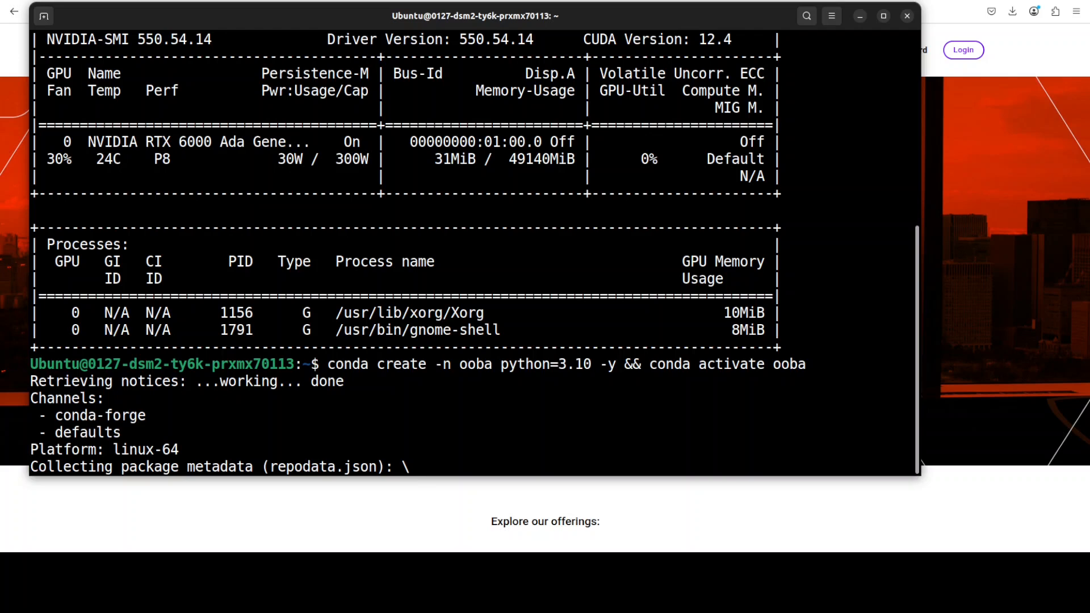
{"action": "mouse_move", "coordinate": [579, 323]}
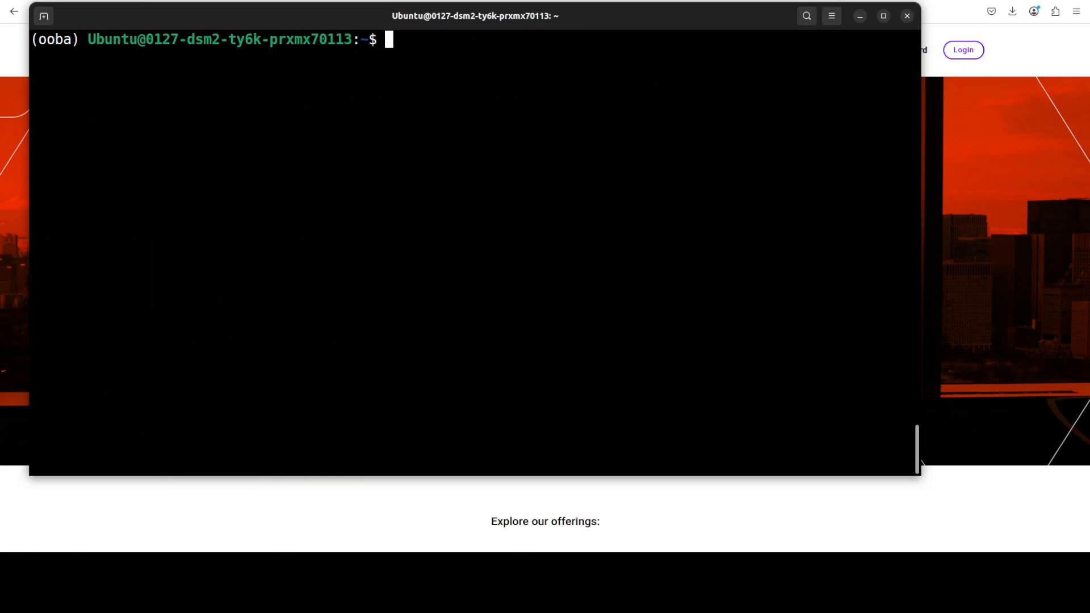
Step: Paste the pip install command for CUDA 12.1 torch, torchvision and torchaudio
{"action": "right_click", "coordinate": [391, 132]}
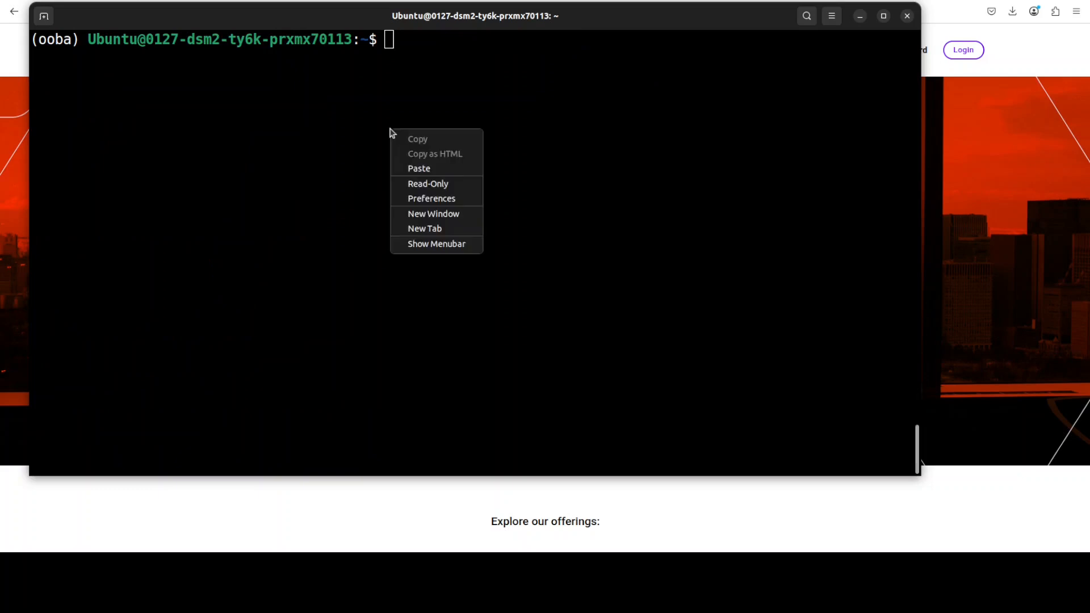
{"action": "left_click", "coordinate": [418, 168]}
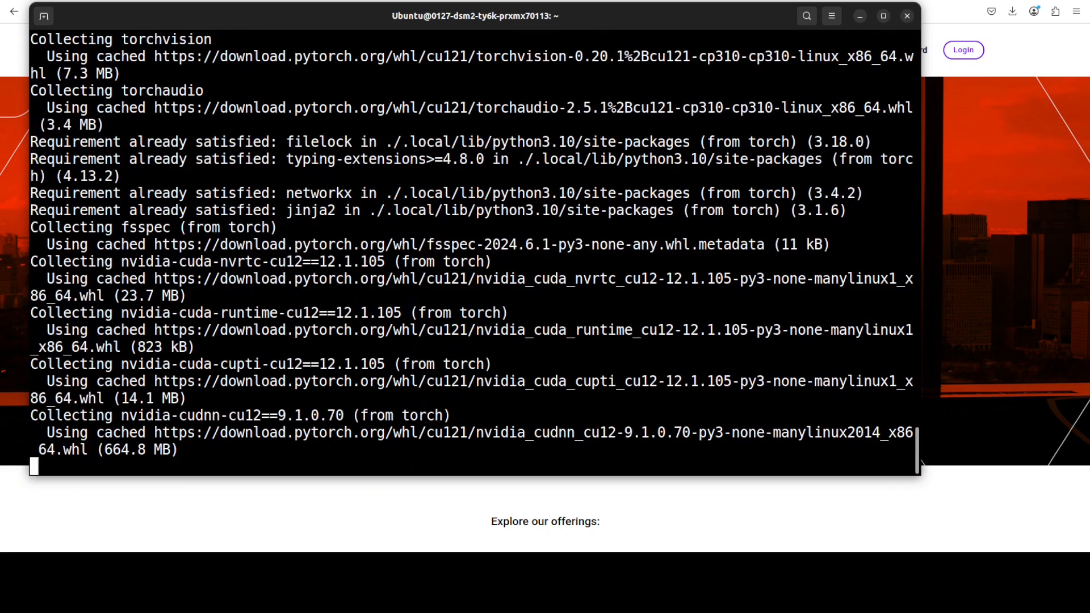
Step: Scroll the output while pip resolves vLLM dependencies like fastapi, pydantic and outlines
{"action": "scroll", "scroll_direction": "down", "scroll_amount": 3}
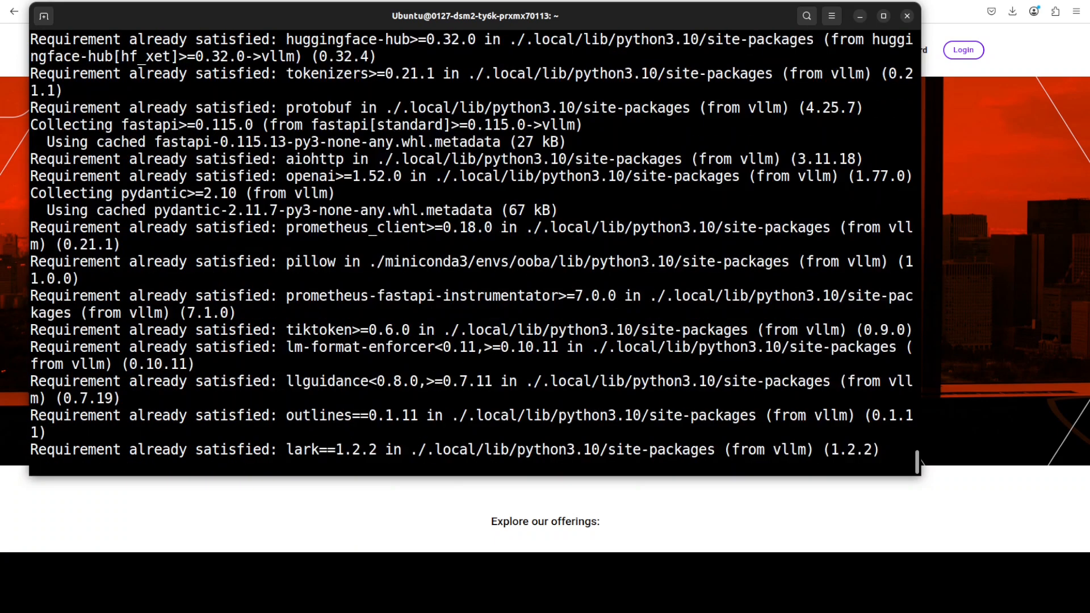
Step: Scroll through the output until vllm 0.9.1 and torch 2.7.0 finish installing
{"action": "scroll", "scroll_direction": "down", "scroll_amount": 3}
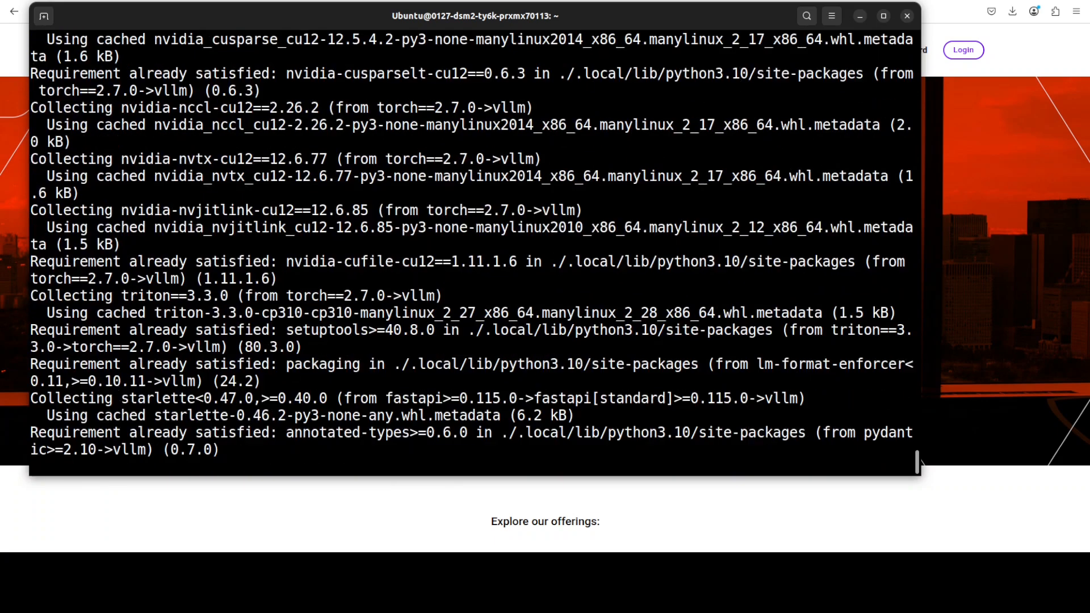
{"action": "scroll", "scroll_direction": "down", "scroll_amount": 3}
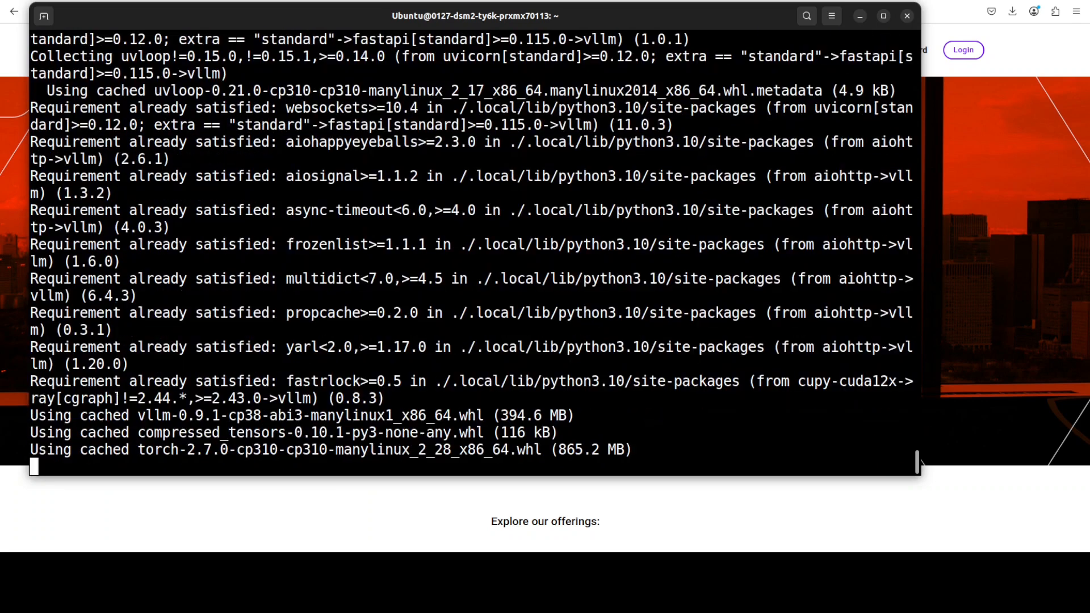
{"action": "scroll", "scroll_direction": "down", "scroll_amount": 3}
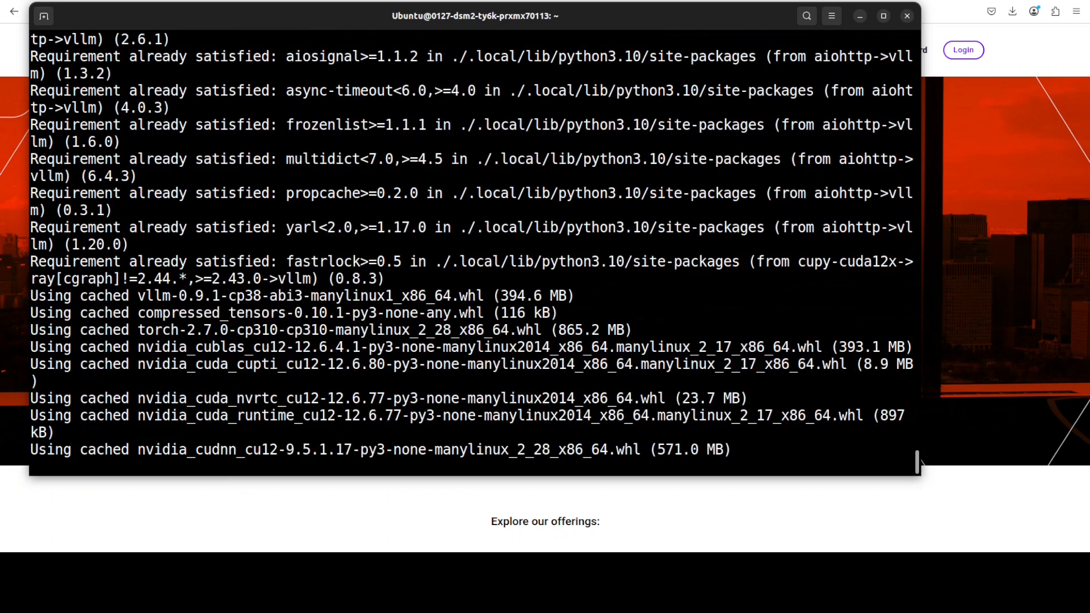
{"action": "scroll", "scroll_direction": "down", "scroll_amount": 3}
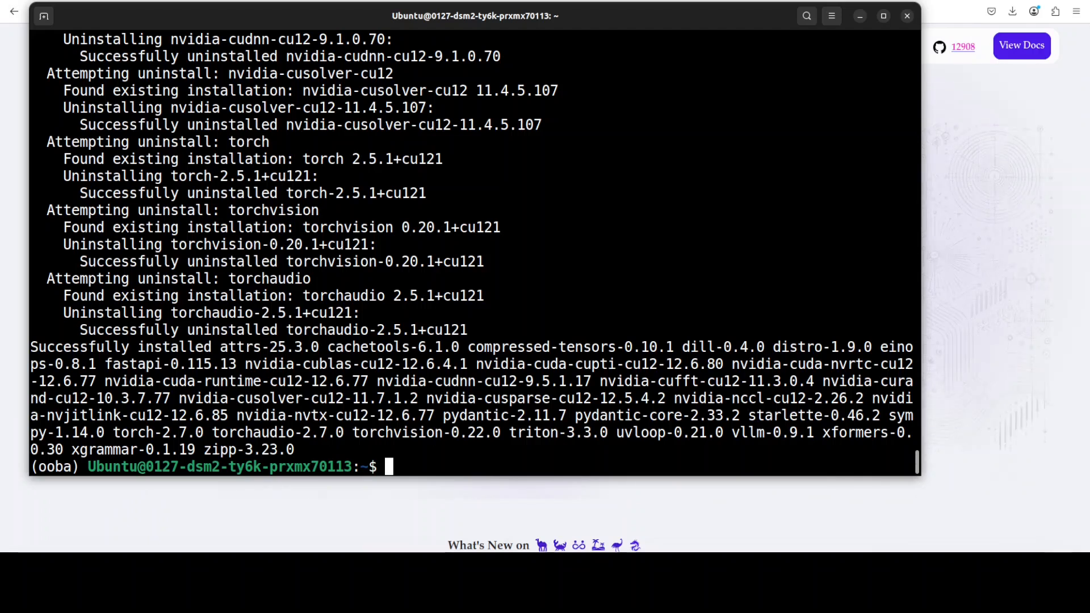
{"action": "mouse_move", "coordinate": [622, 220]}
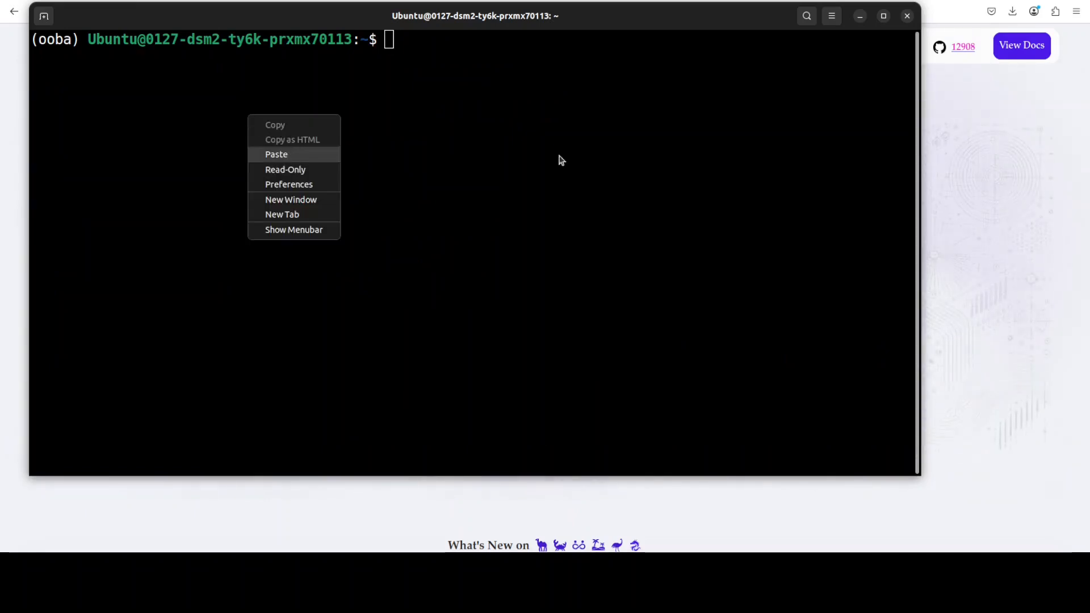
Step: Paste the text-generation-webui clone command, then pip install requirements/full/requirements.txt
{"action": "left_click", "coordinate": [276, 154]}
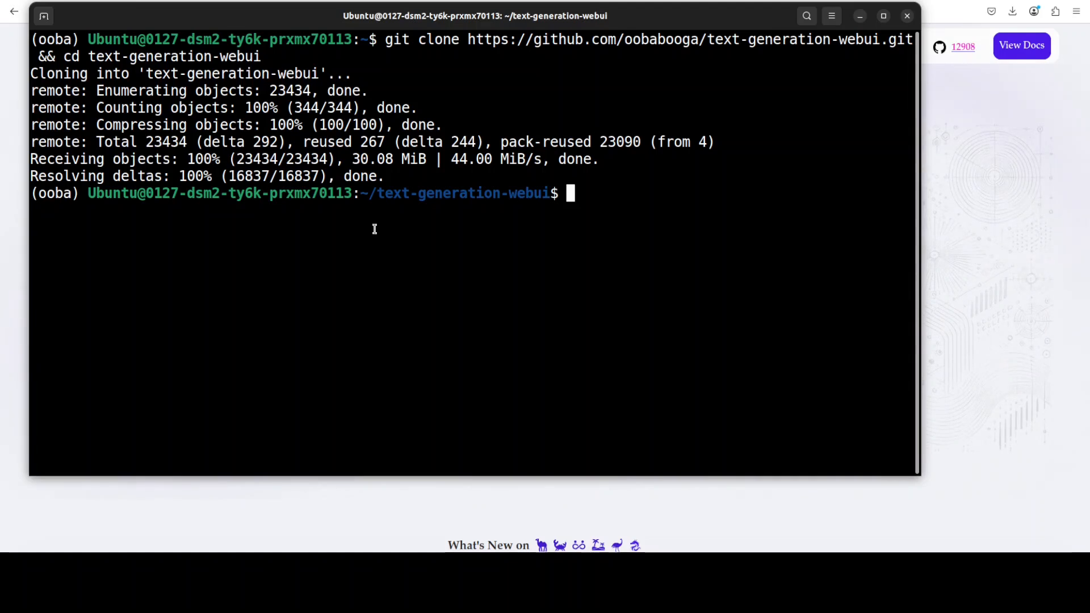
{"action": "type", "text": "pip install -r /home/Ubuntu/text-generation-webui/requirements/full/requirements.txt"}
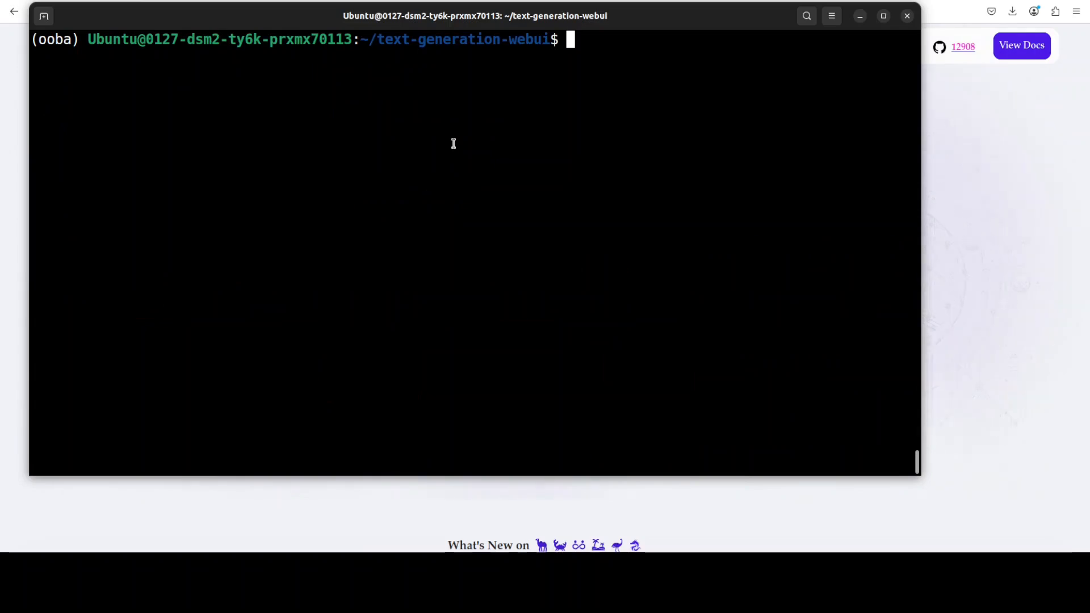
{"action": "type", "text": "./"}
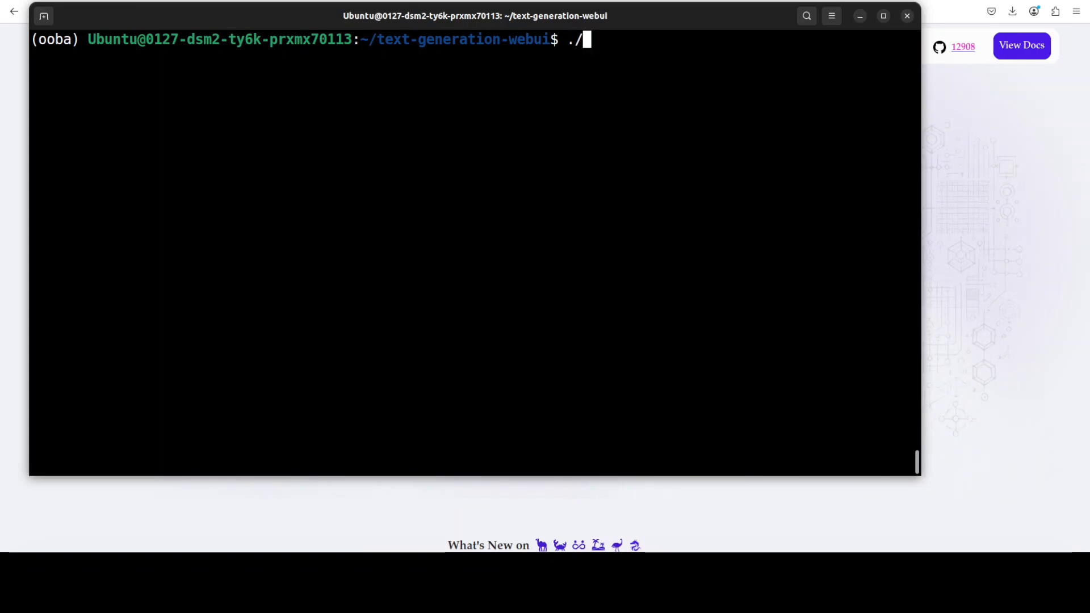
{"action": "type", "text": "start_"}
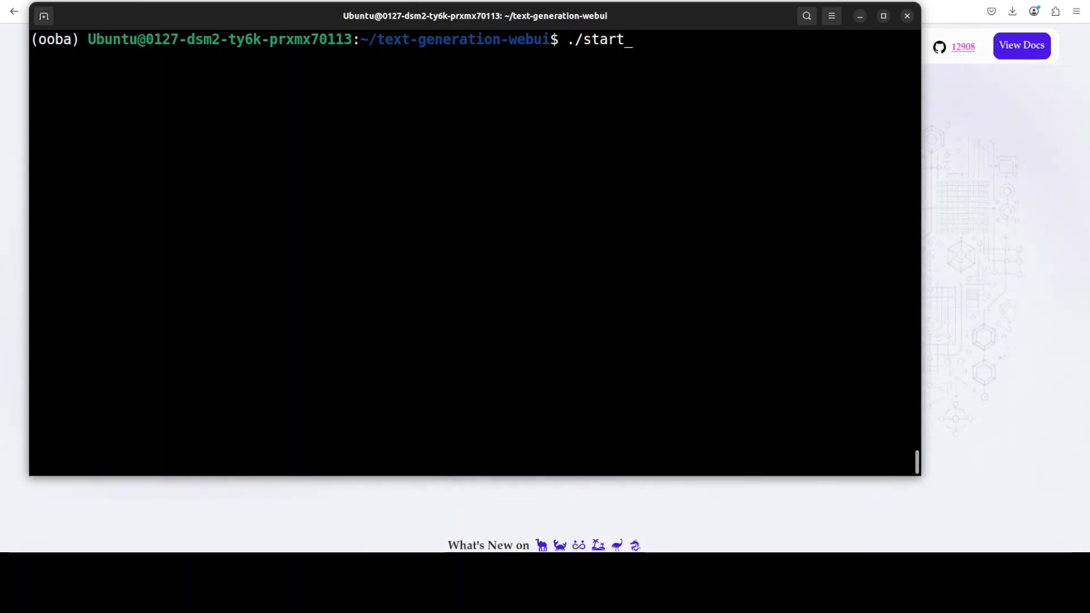
{"action": "type", "text": "l"}
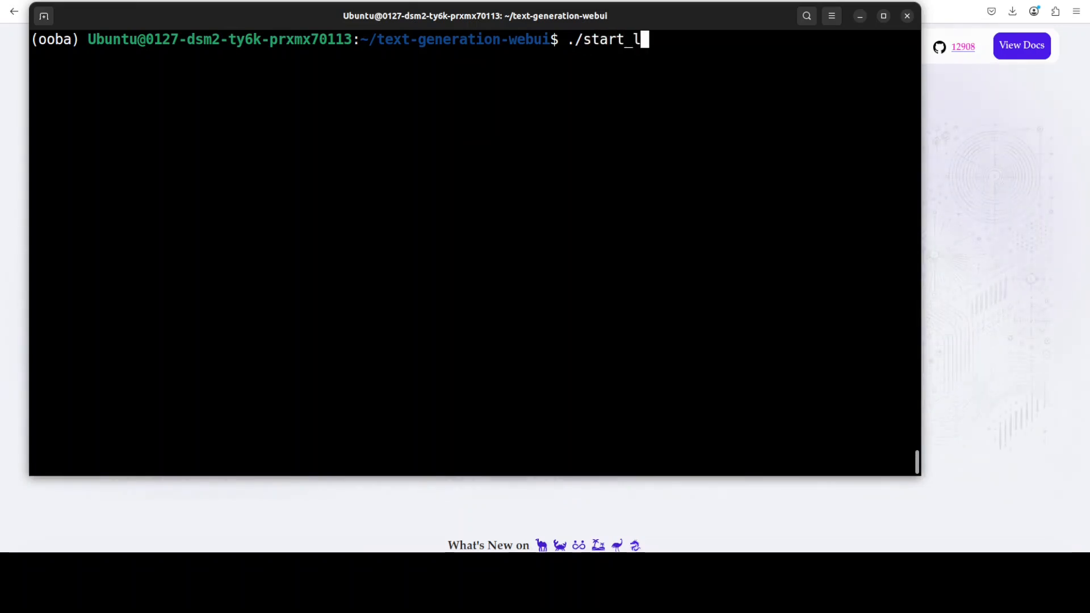
{"action": "type", "text": "inux.sh"}
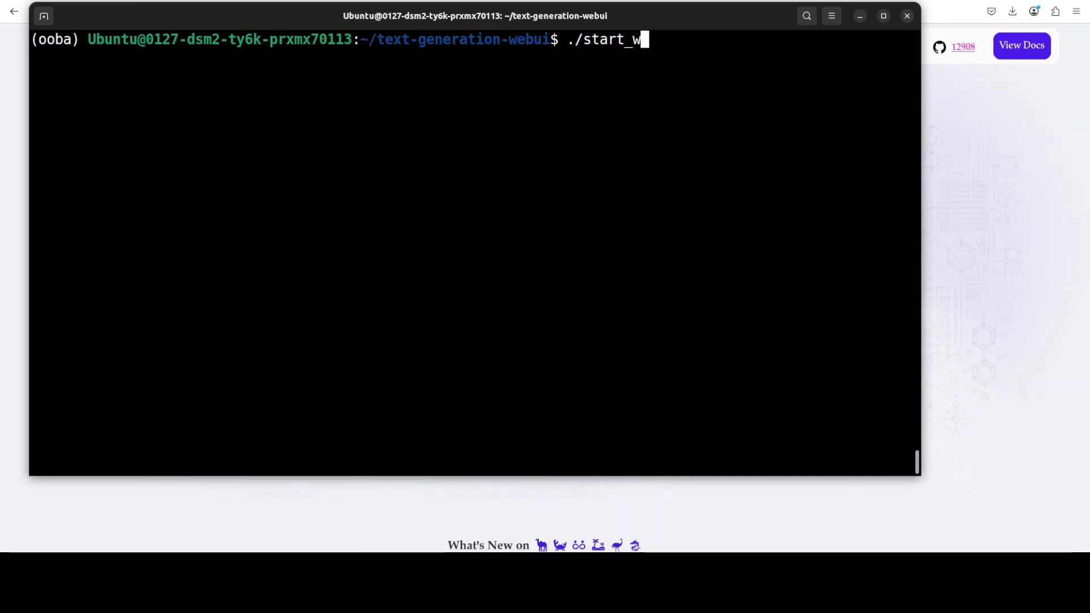
{"action": "type", "text": "indo"}
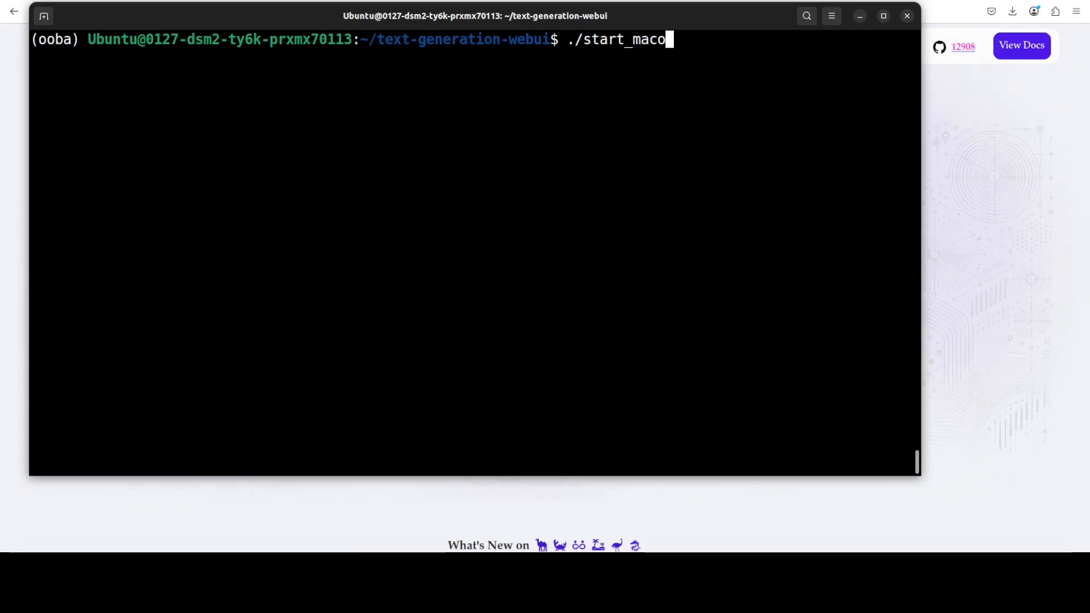
{"action": "key", "text": "ctrl+u"}
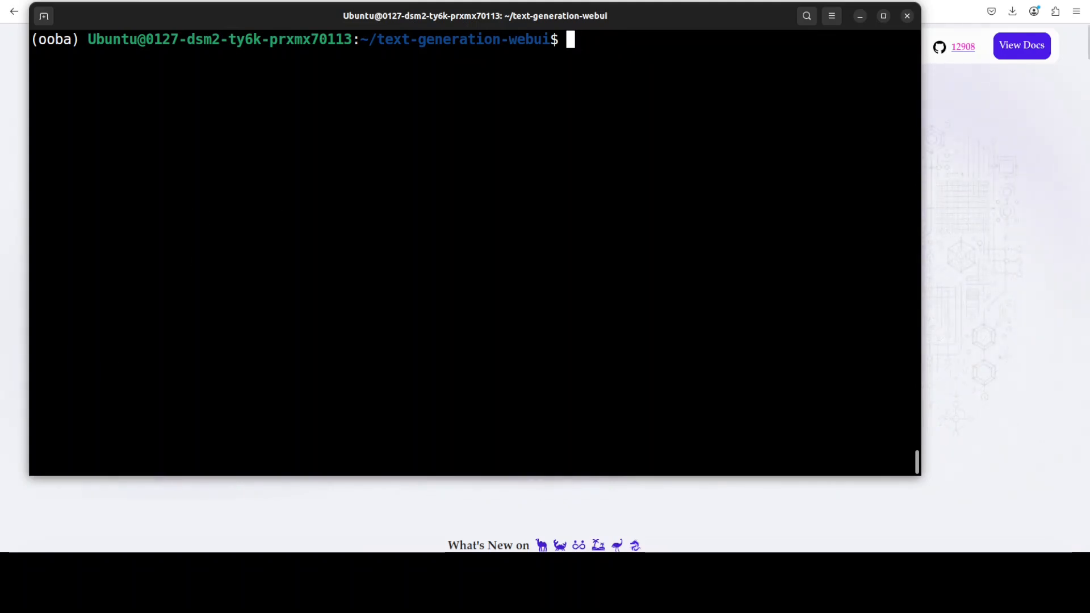
{"action": "mouse_move", "coordinate": [221, 376]}
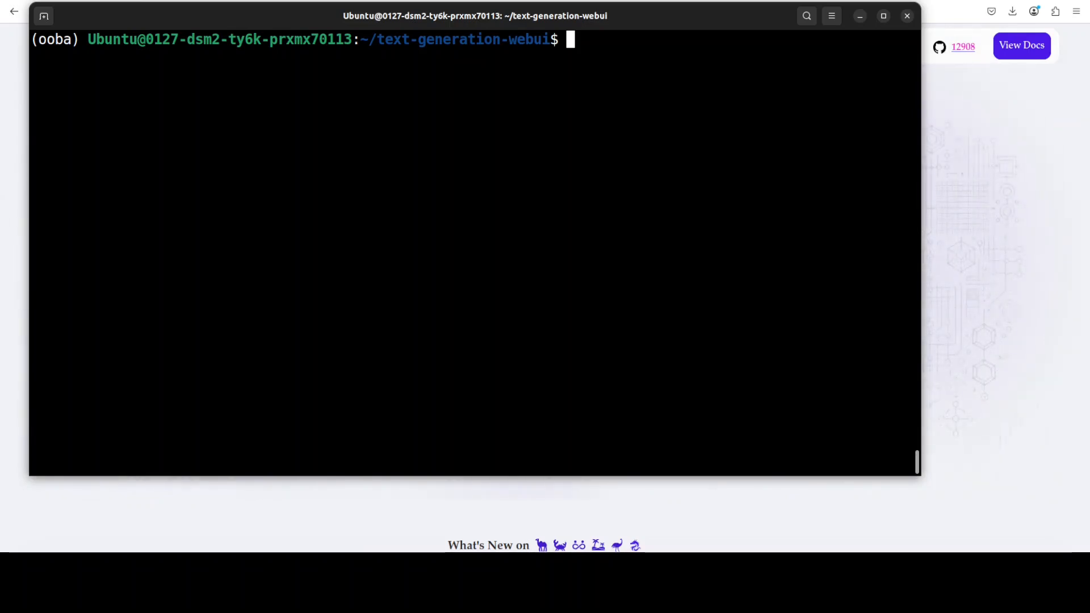
Step: Paste the copied command at the text-generation-webui prompt
{"action": "right_click", "coordinate": [407, 167]}
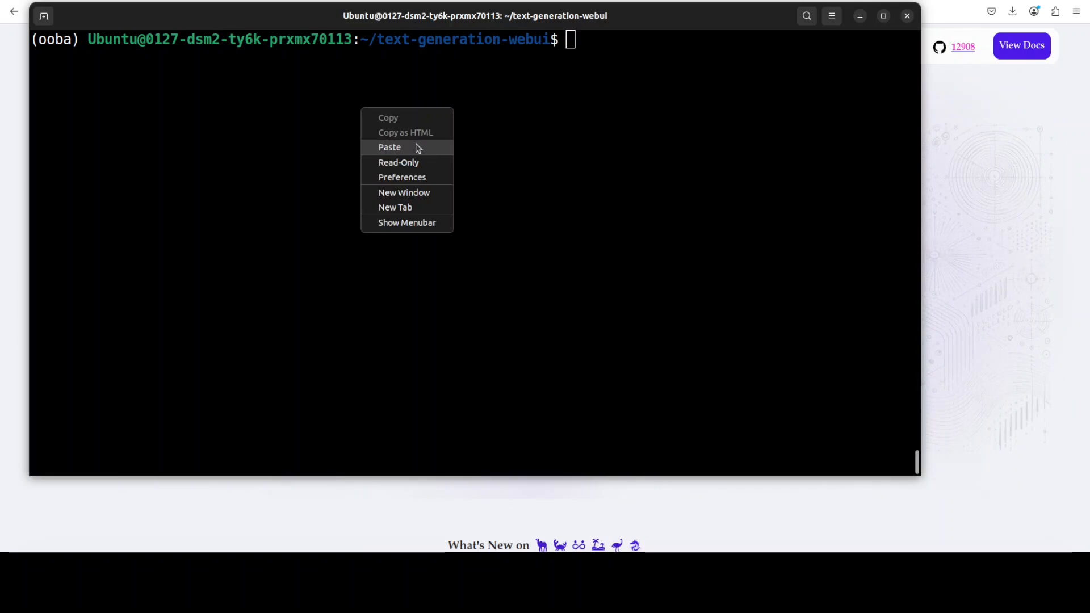
{"action": "left_click", "coordinate": [389, 147]}
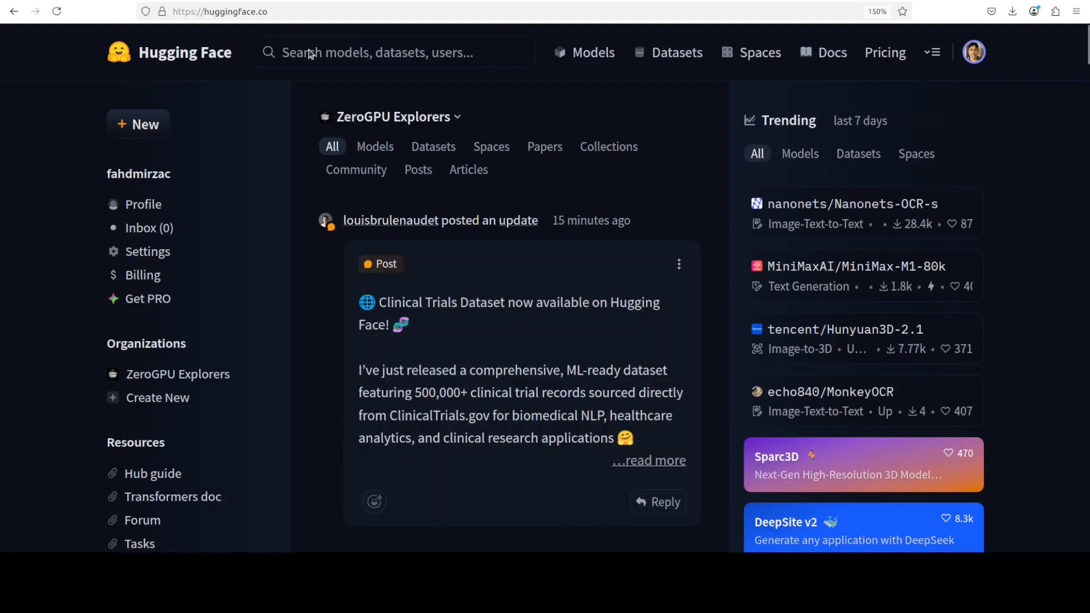
Step: Search the hub for 'open' and open the Open-Reasoner-Zero-7B model page
{"action": "left_click", "coordinate": [390, 51]}
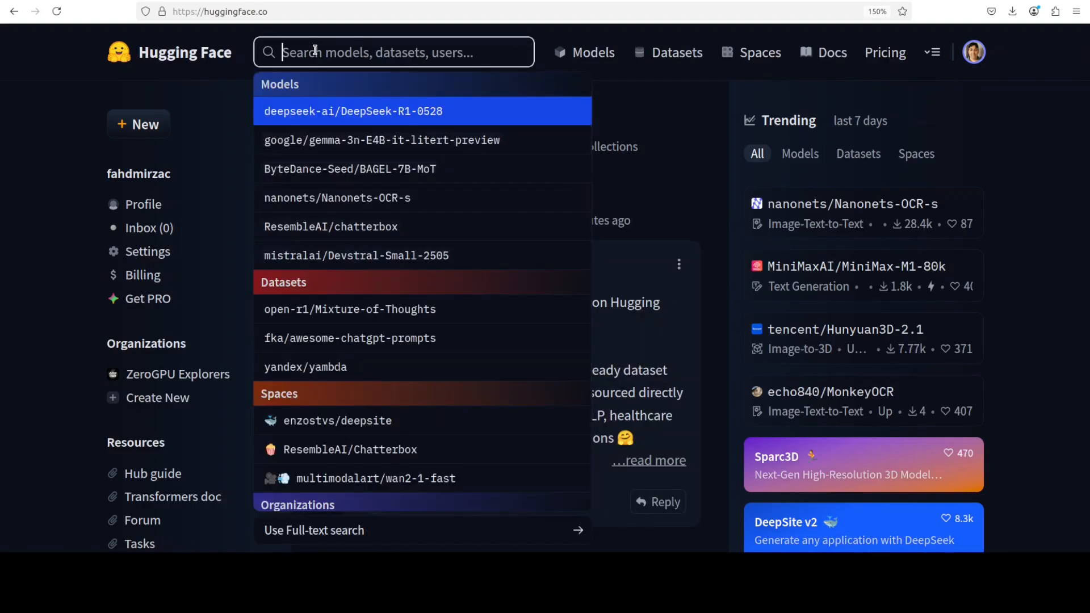
{"action": "type", "text": "openreas"}
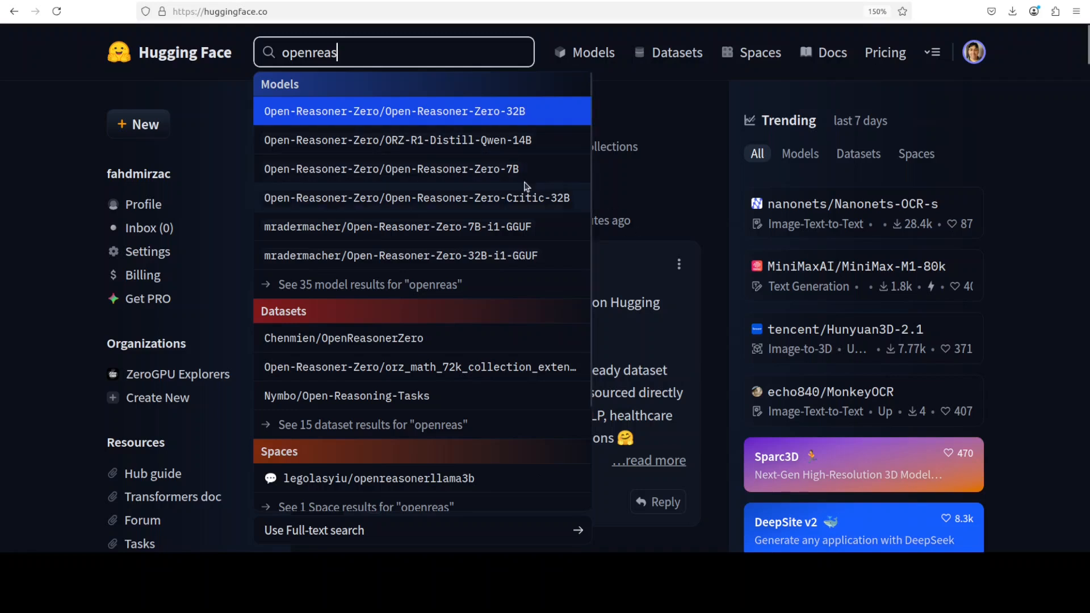
{"action": "left_click", "coordinate": [391, 168]}
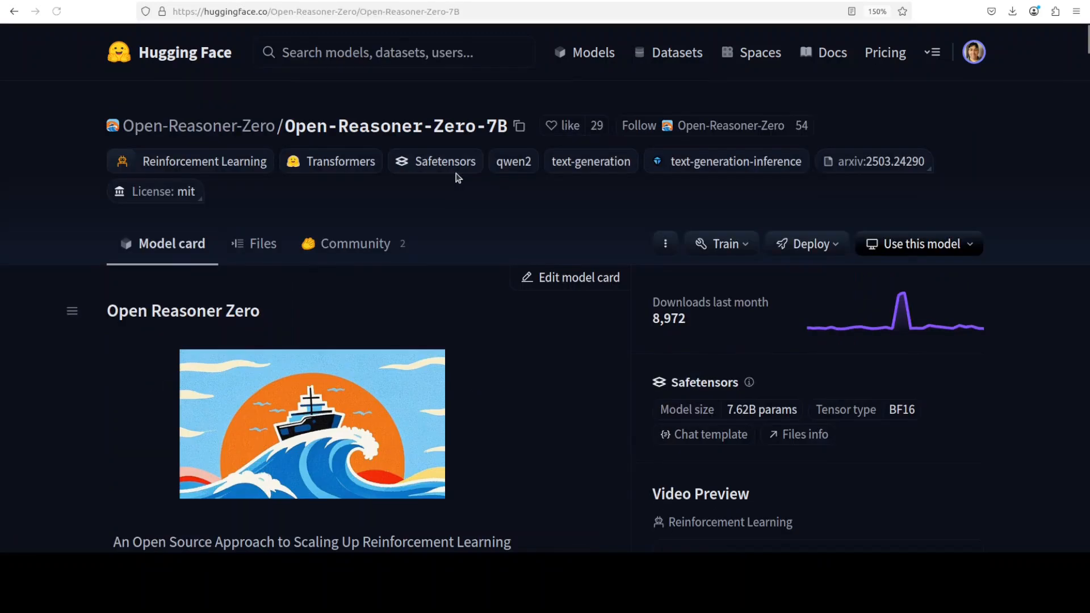
{"action": "mouse_move", "coordinate": [521, 128]}
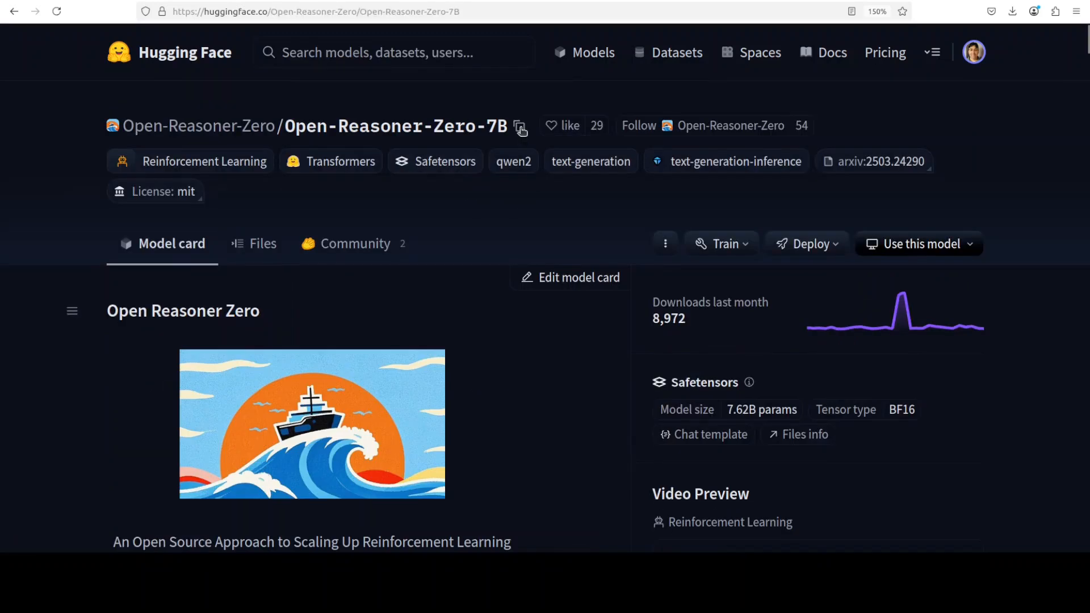
{"action": "mouse_move", "coordinate": [520, 129]}
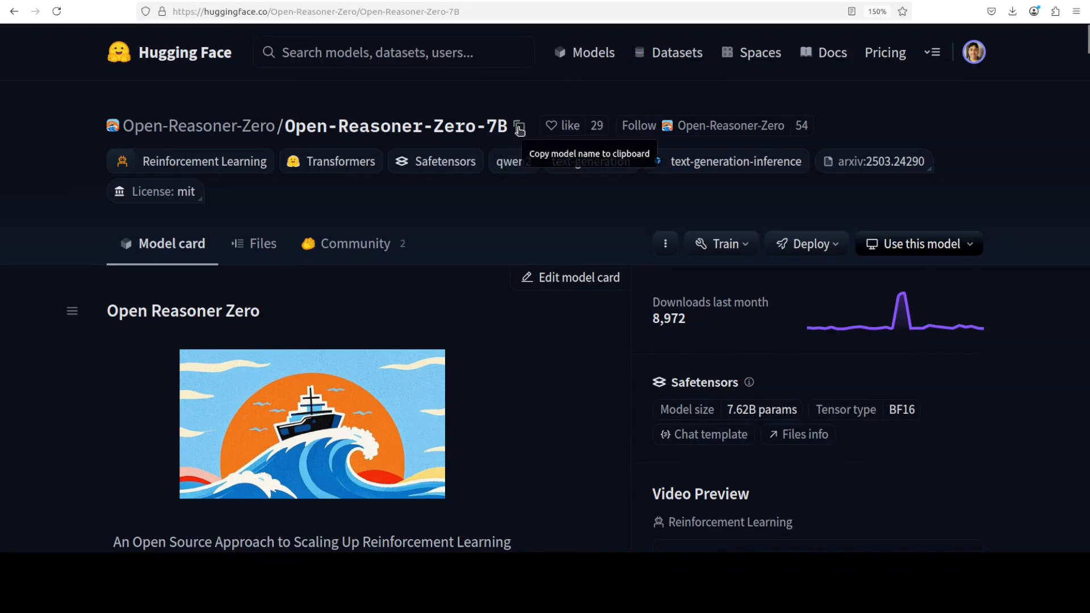
{"action": "mouse_move", "coordinate": [368, 132]}
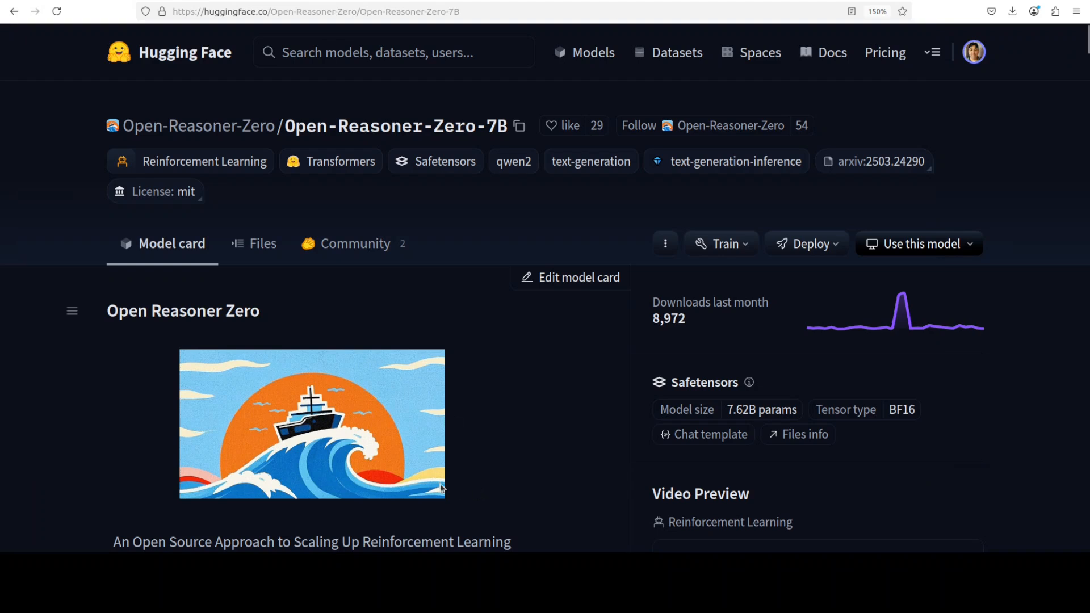
{"action": "mouse_move", "coordinate": [1028, 99]}
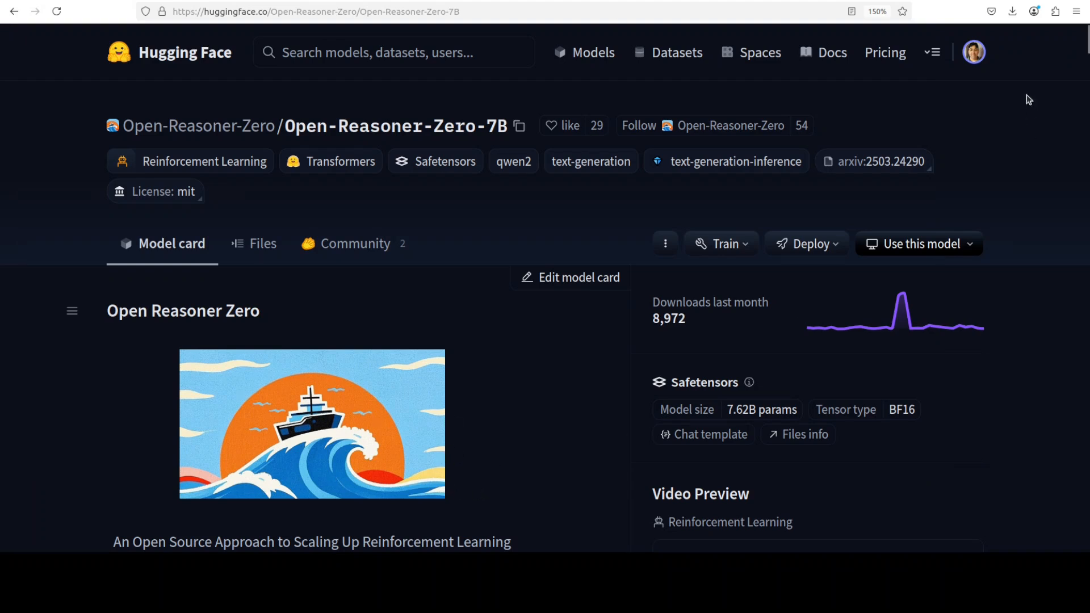
Step: Go from the avatar menu through profile and Settings to the Access Tokens page
{"action": "left_click", "coordinate": [972, 52]}
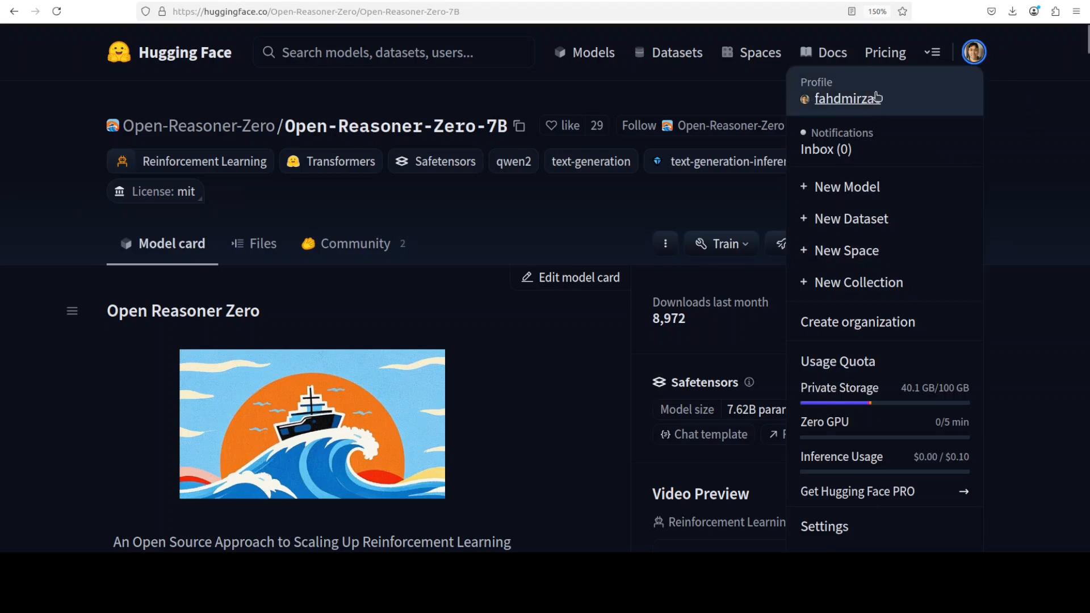
{"action": "left_click", "coordinate": [848, 98]}
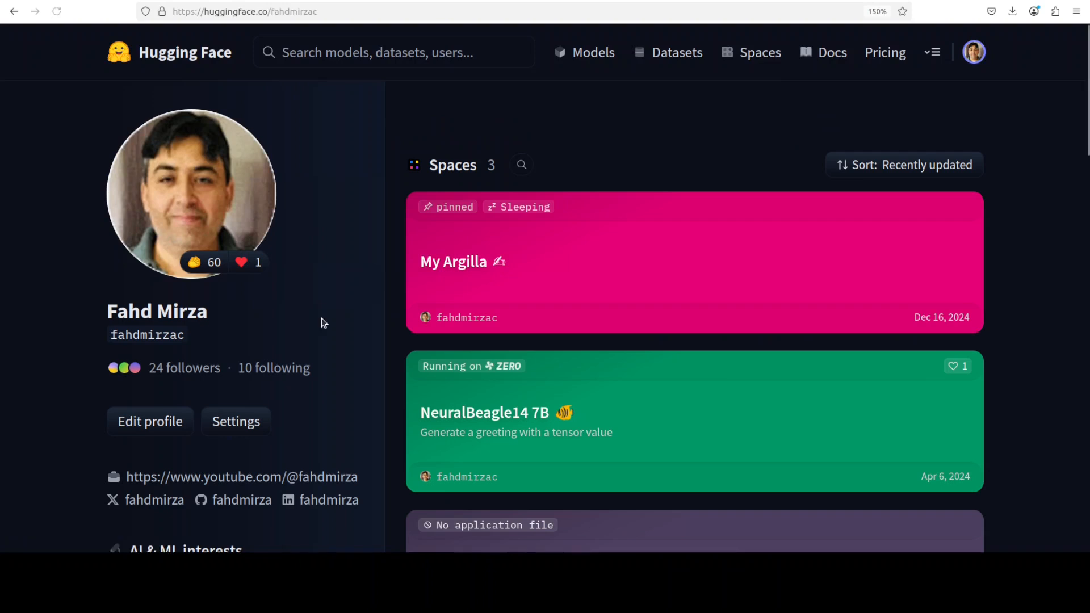
{"action": "left_click", "coordinate": [235, 421]}
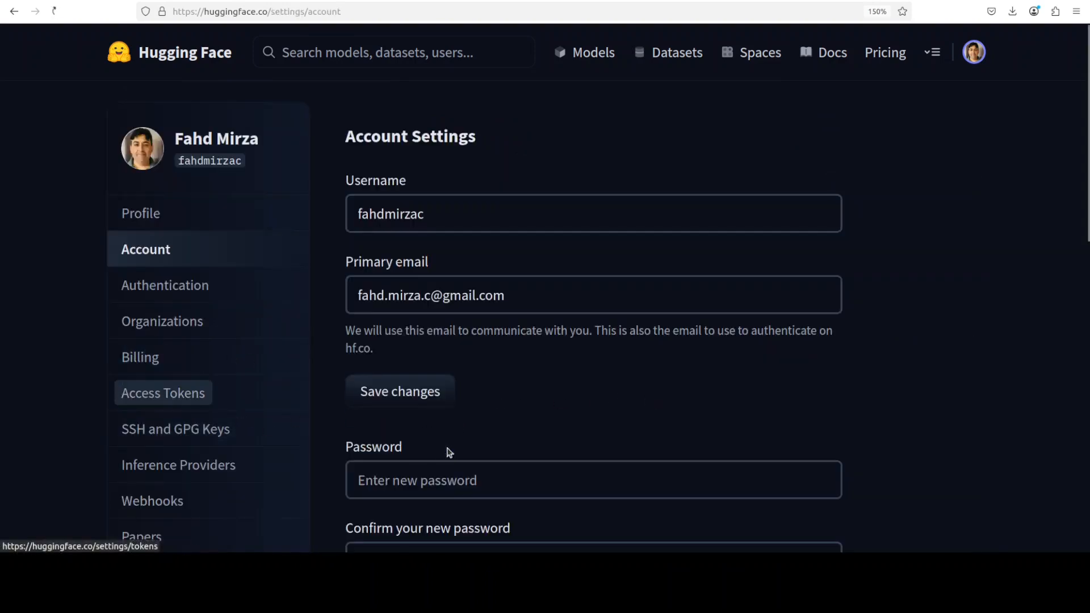
{"action": "left_click", "coordinate": [163, 393]}
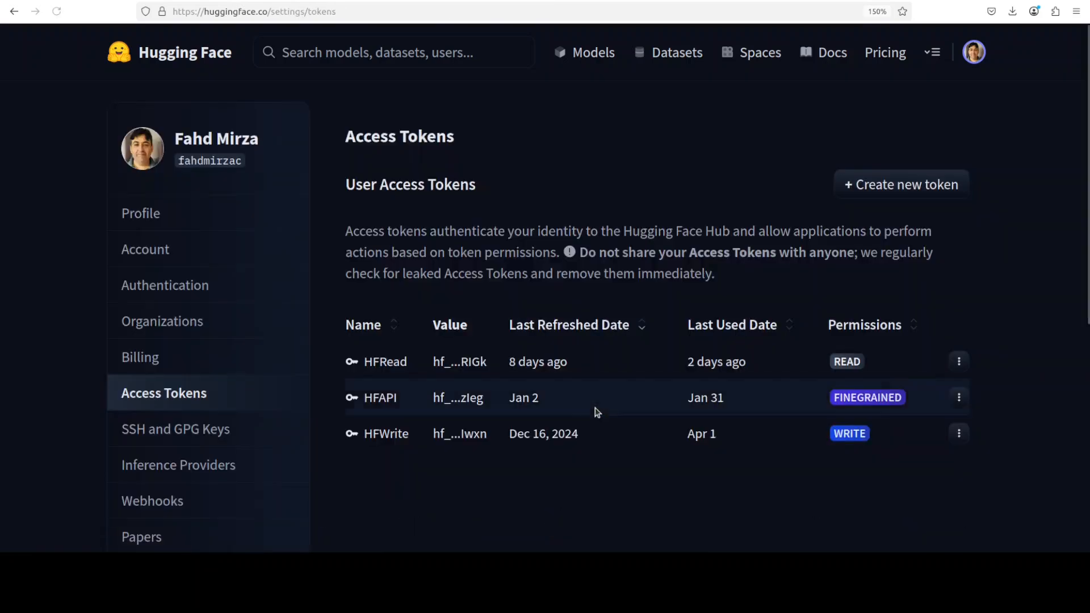
{"action": "mouse_move", "coordinate": [424, 388]}
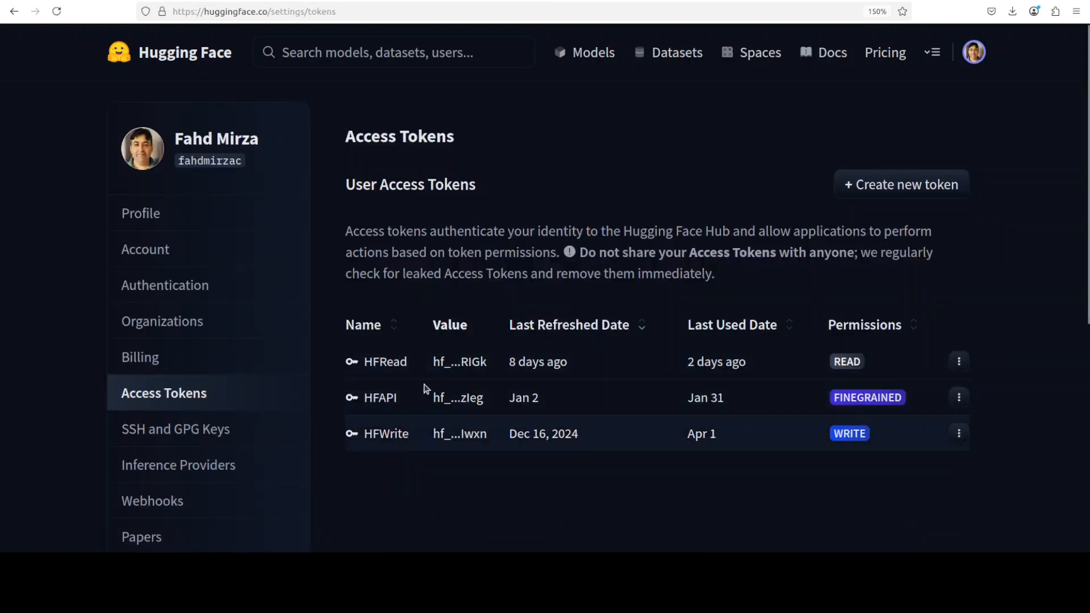
{"action": "mouse_move", "coordinate": [913, 192]}
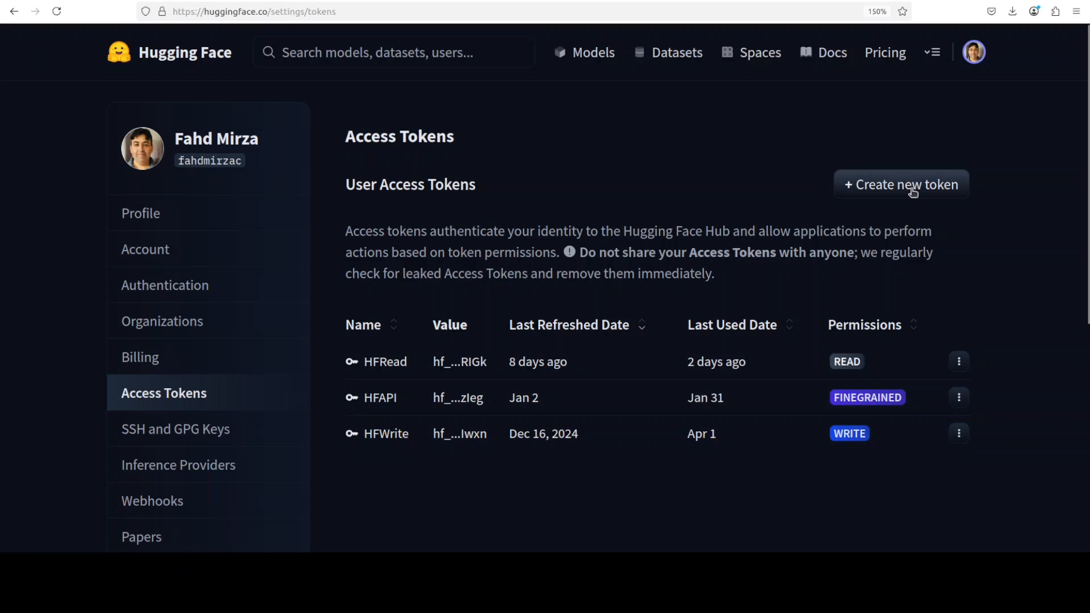
{"action": "mouse_move", "coordinate": [889, 202]}
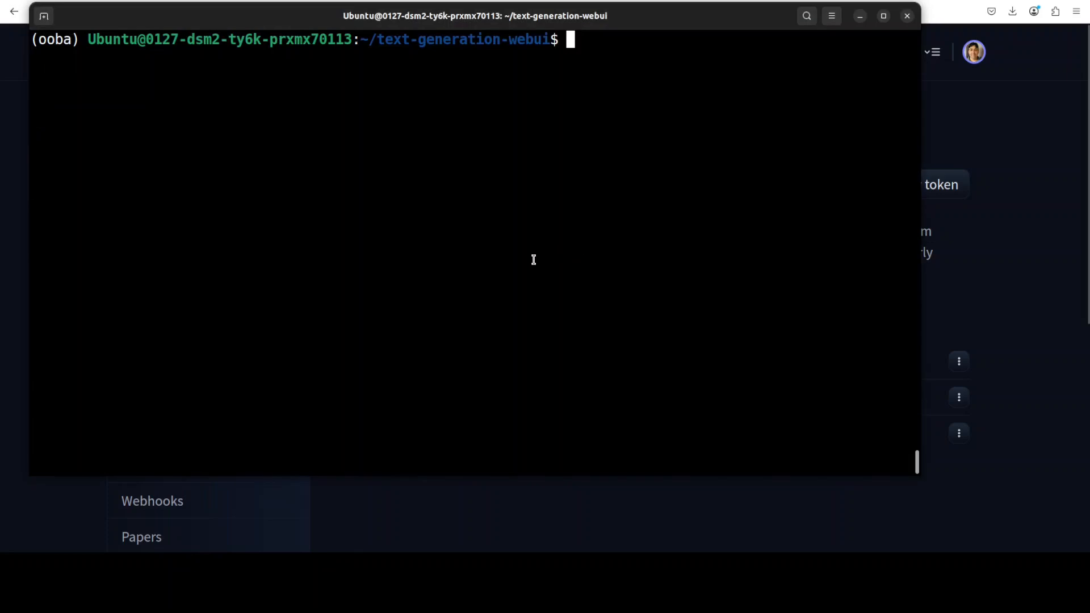
Step: Cancel a mistyped command, then log in with huggingface-cli login using the read token
{"action": "type", "text": "hugging"}
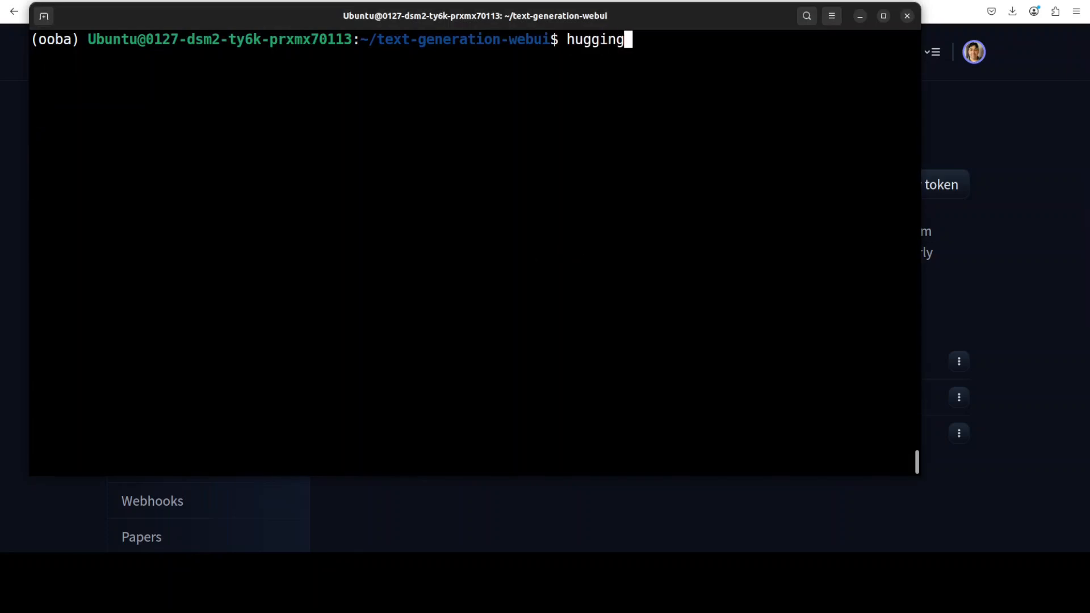
{"action": "type", "text": "face_cli lo"}
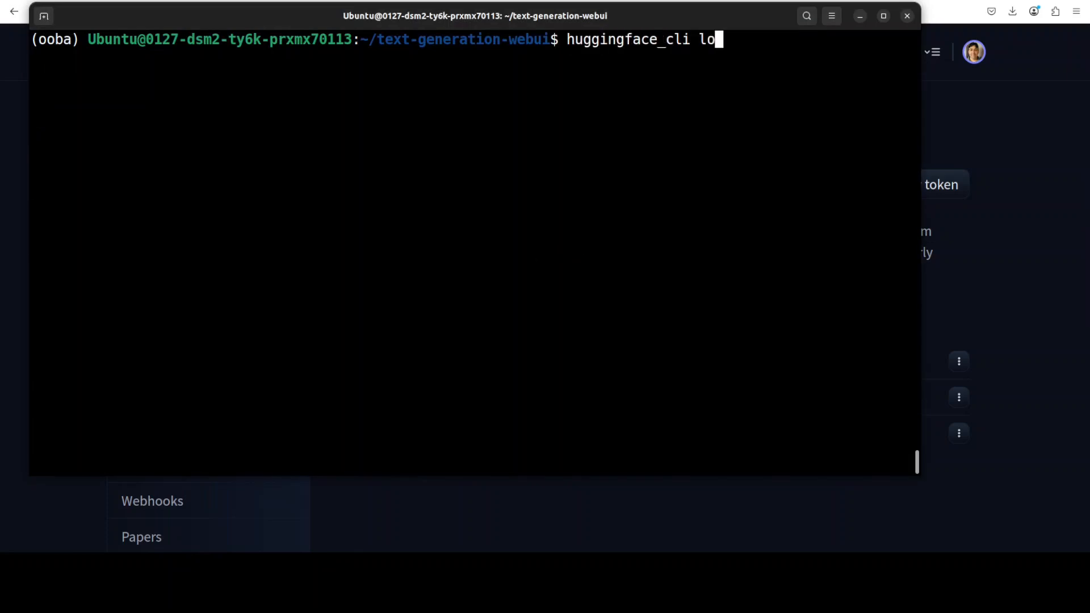
{"action": "type", "text": "gin"}
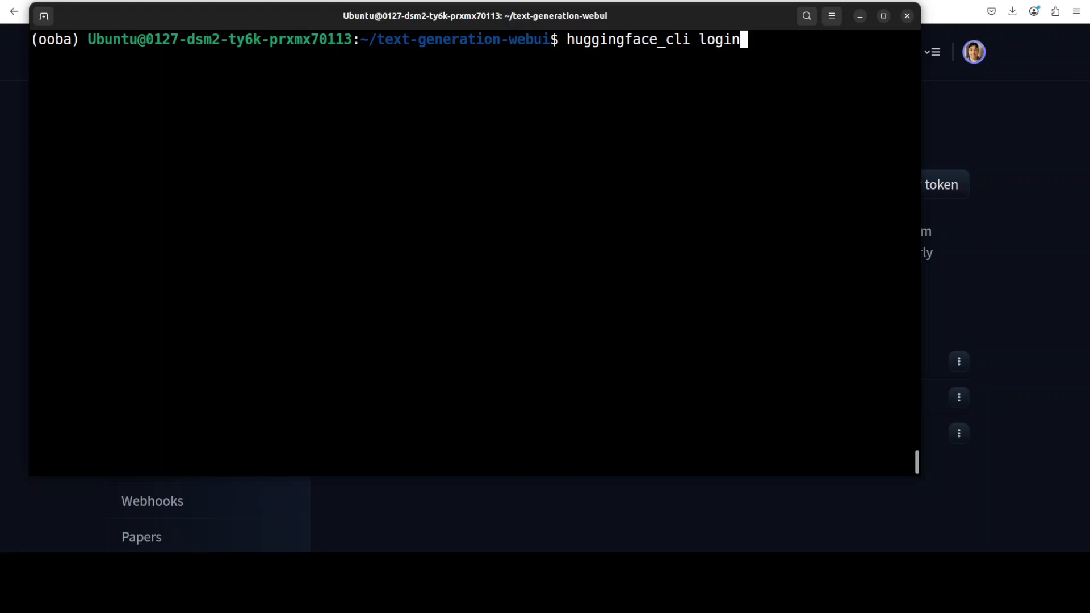
{"action": "key", "text": "BackSpace"}
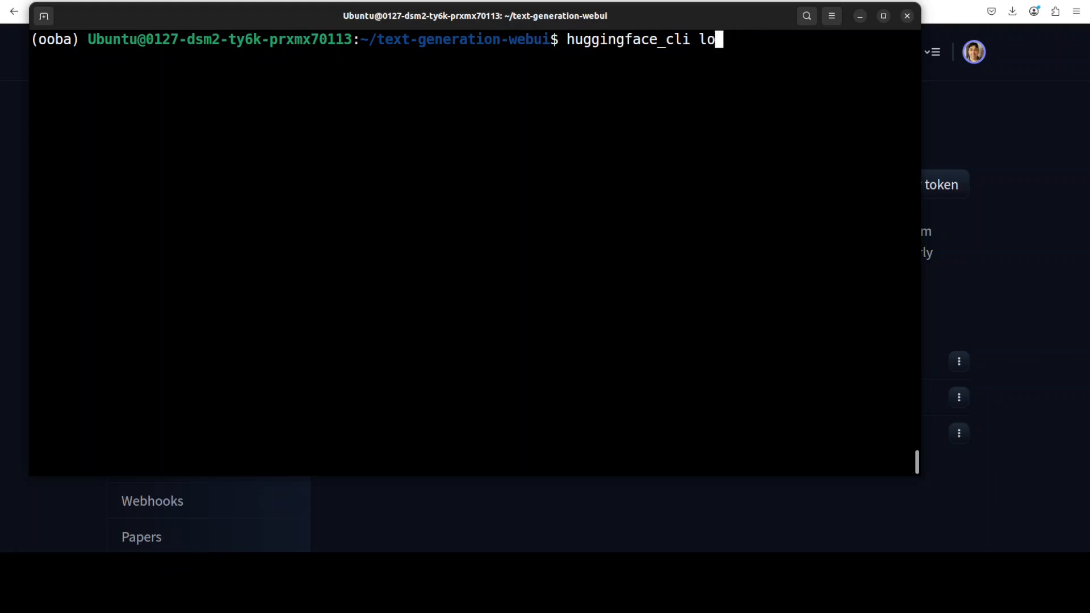
{"action": "key", "text": "ctrl+c"}
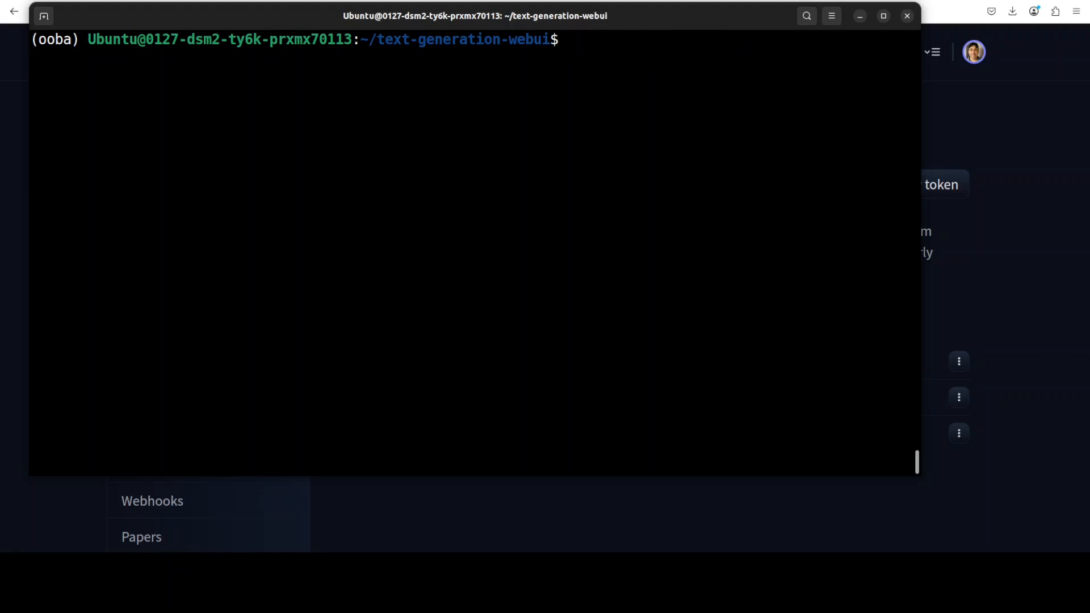
{"action": "type", "text": "huggingface-cli login"}
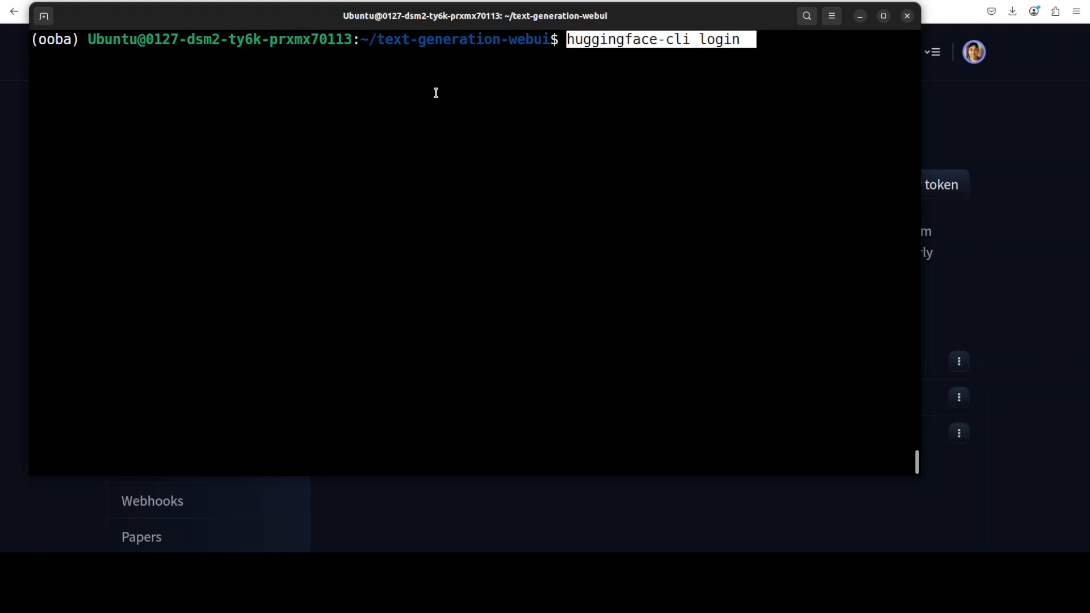
{"action": "key", "text": "Return"}
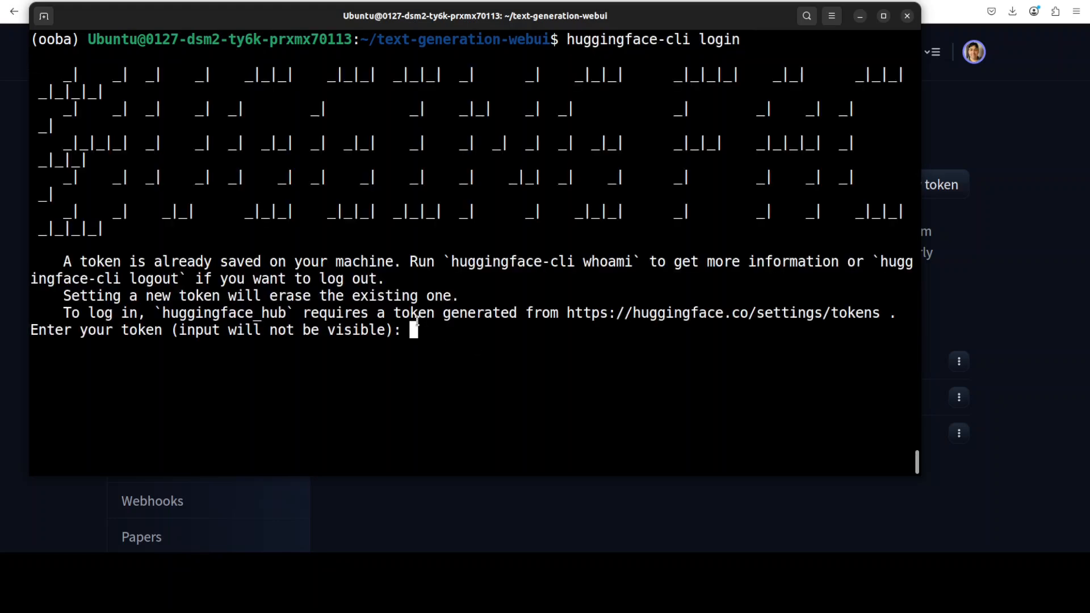
{"action": "mouse_move", "coordinate": [765, 341]}
{"action": "type", "text": "Y"}
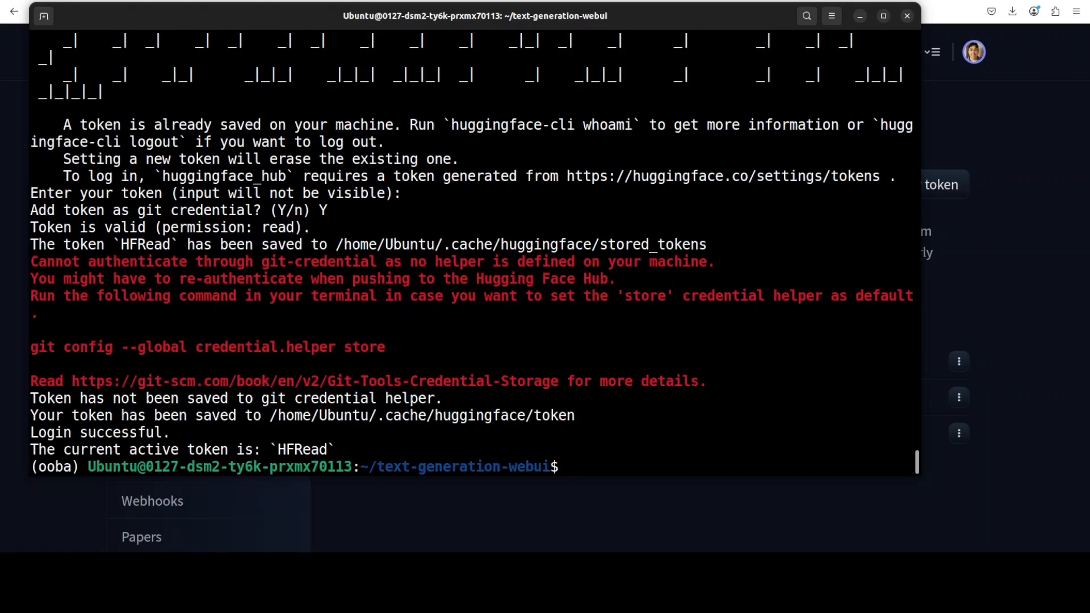
{"action": "type", "text": "c"}
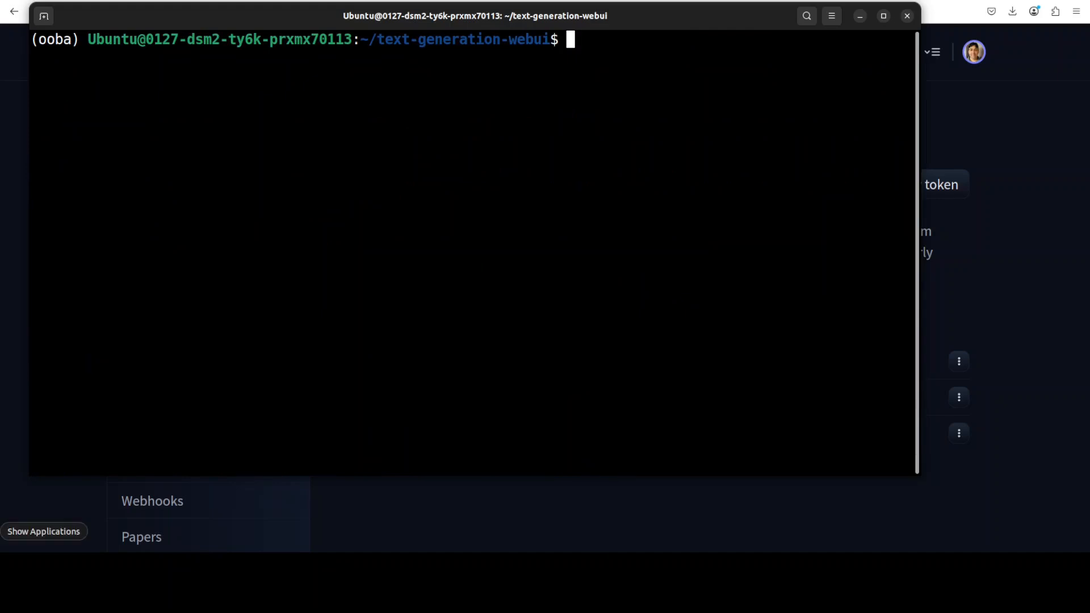
Step: Run download-model.py to fetch nvidia/OpenCodeReasoning-Nemotron-7B
{"action": "type", "text": "python download-model.py nvidia/OpenCodeReasoning-Nemotron-7B"}
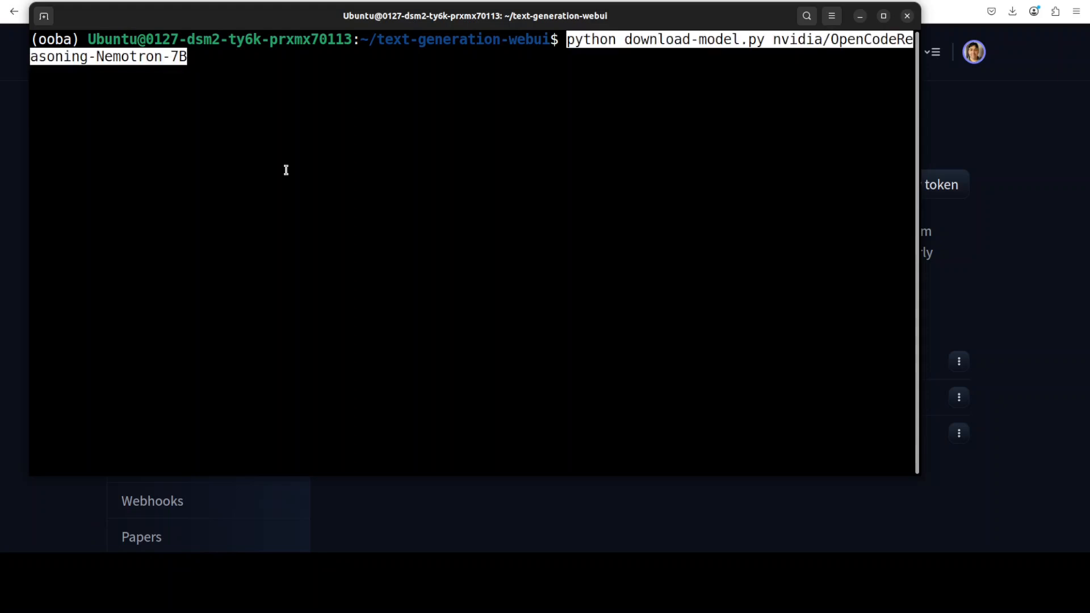
{"action": "key", "text": "Return"}
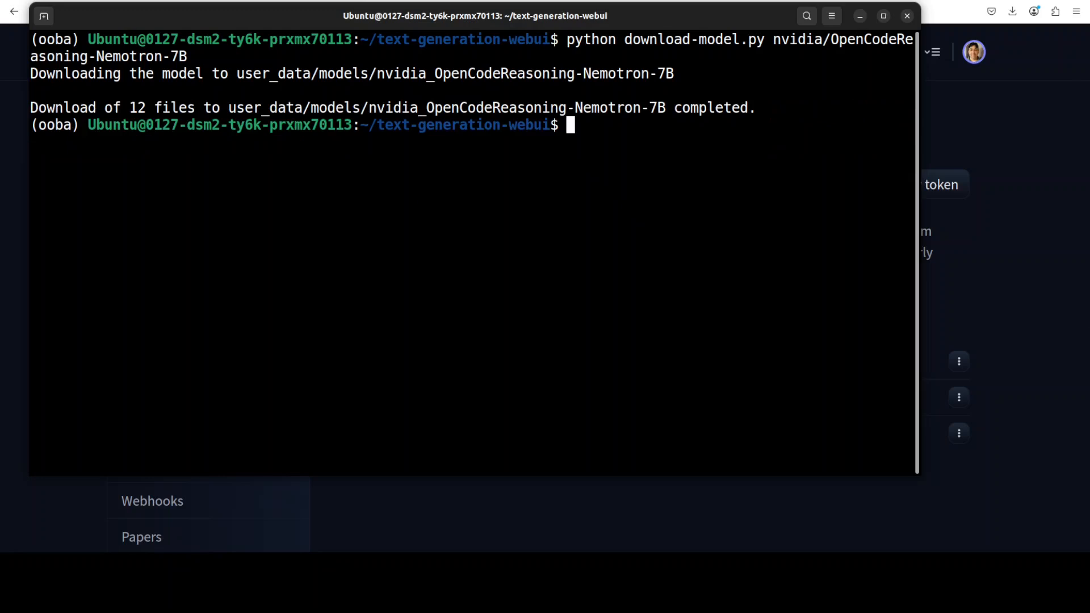
Step: Paste and run the server.py command loading Nemotron-7B with vllm and 32768 context
{"action": "right_click", "coordinate": [309, 166]}
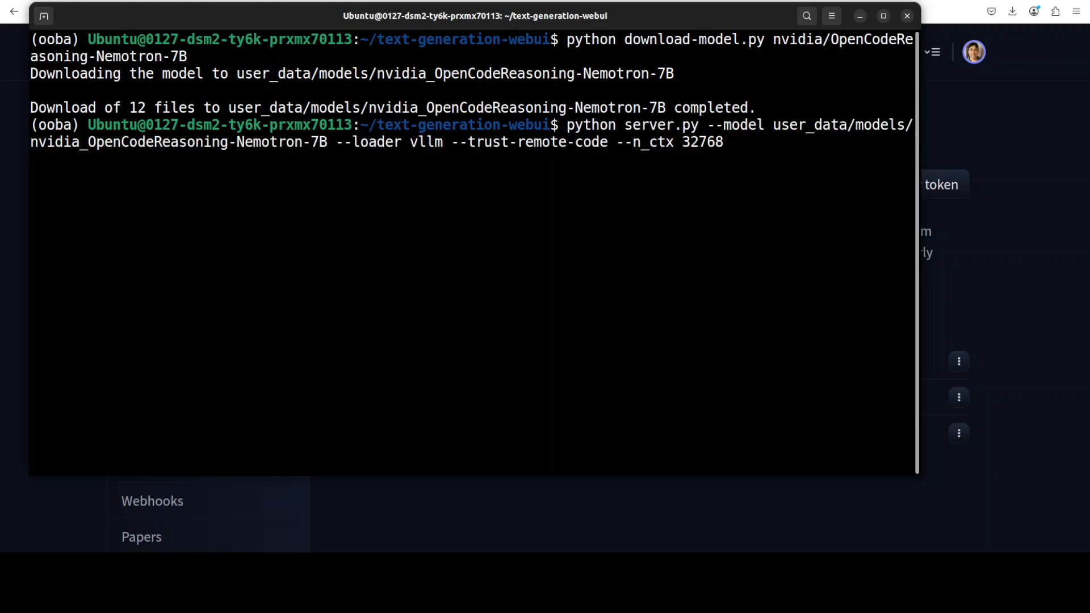
{"action": "key", "text": "Return"}
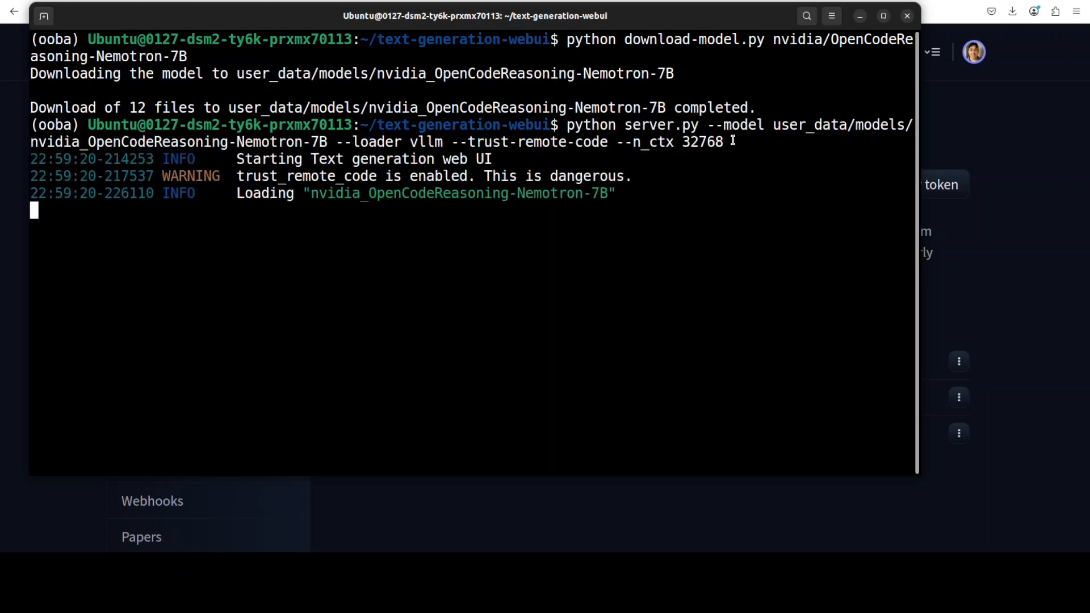
{"action": "mouse_move", "coordinate": [621, 310]}
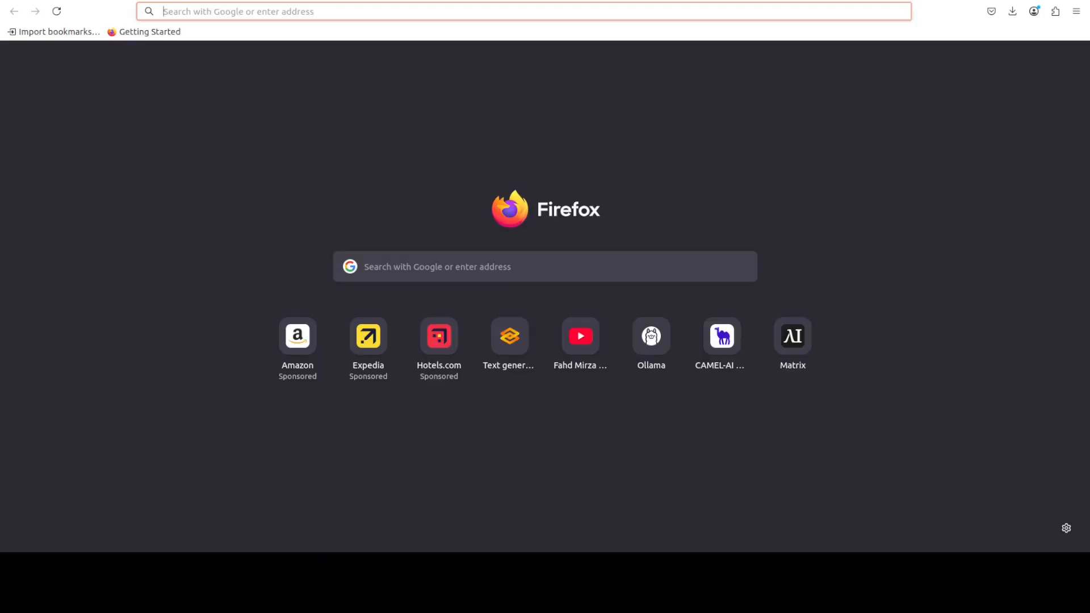
Step: Go to localhost:7860 and switch to the Model page showing Nemotron-7B
{"action": "type", "text": "localhost:7860"}
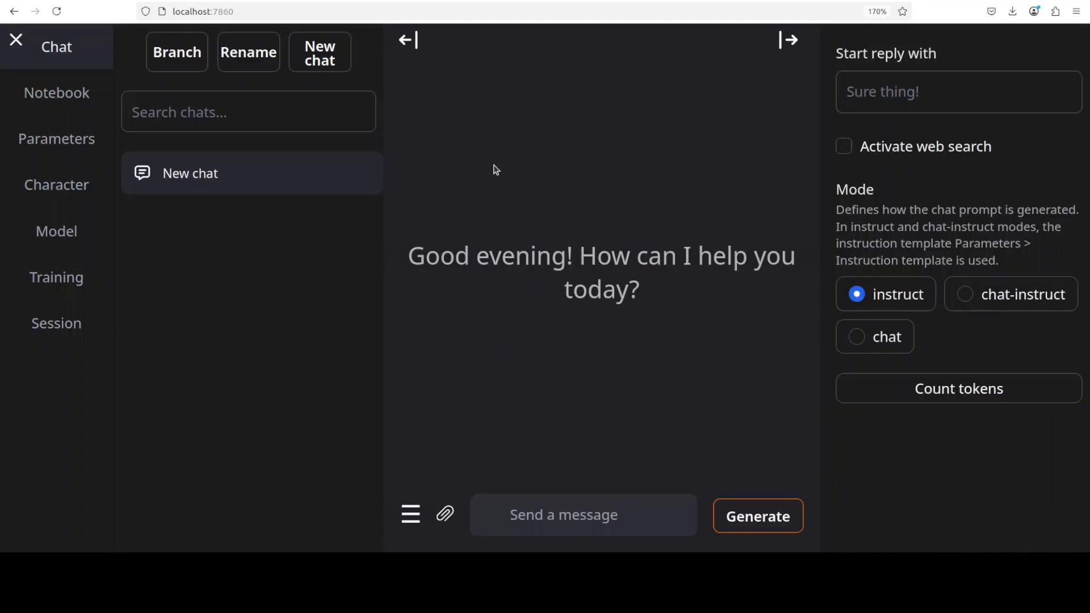
{"action": "left_click", "coordinate": [563, 514]}
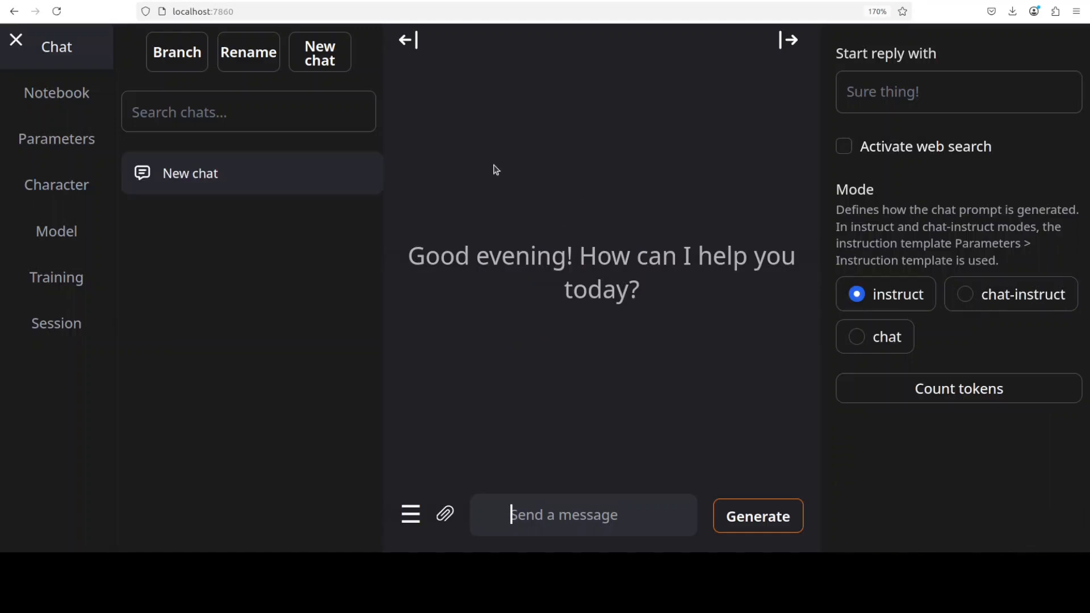
{"action": "left_click", "coordinate": [56, 231]}
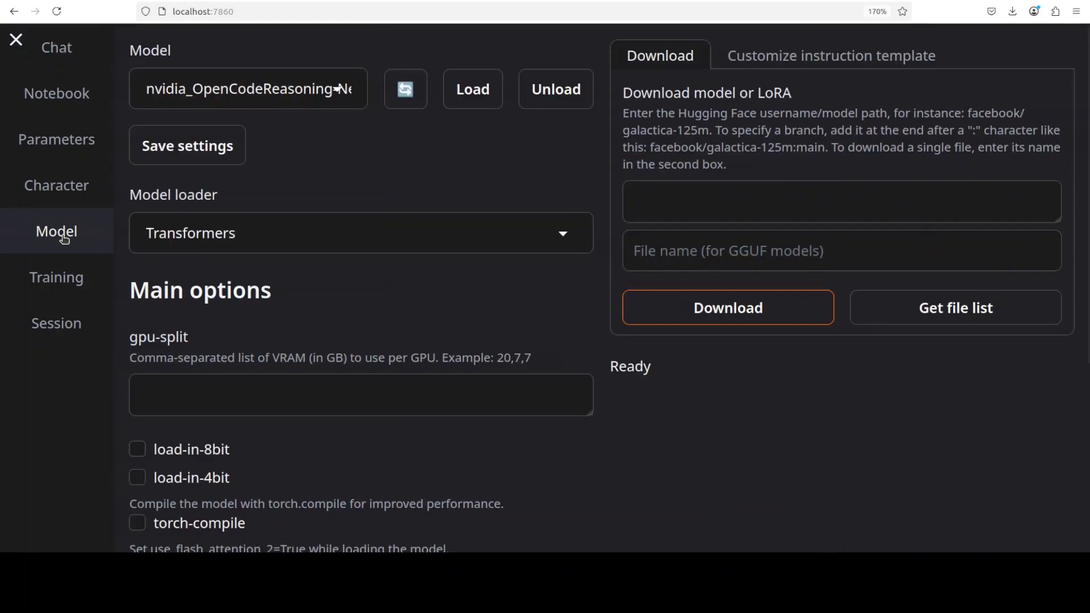
{"action": "double_click", "coordinate": [629, 366]}
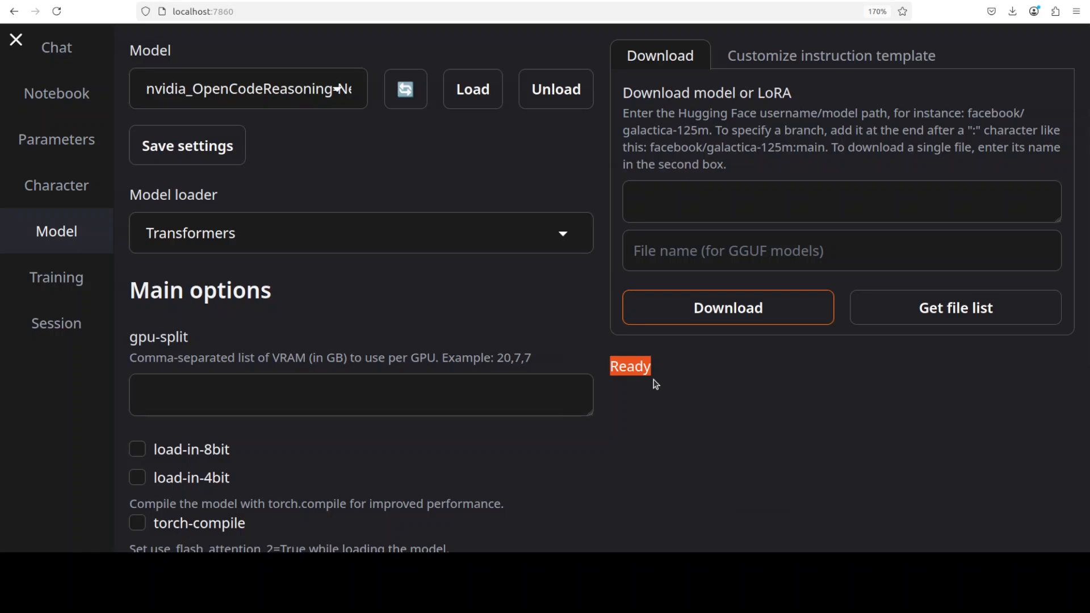
{"action": "mouse_move", "coordinate": [653, 381]}
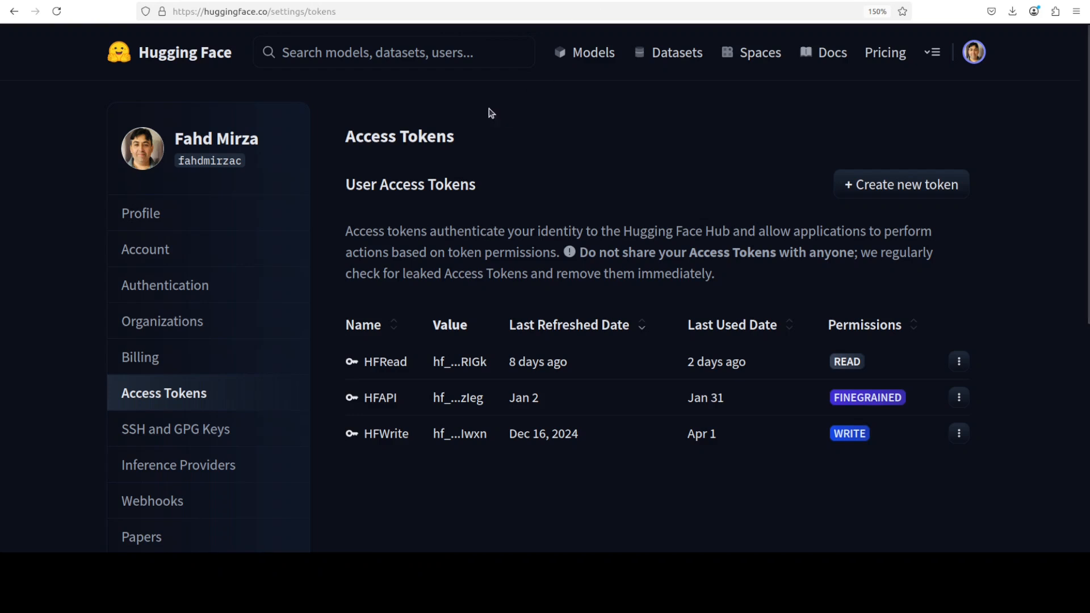
Step: Search Hugging Face for 'gguf', open Qwen3-Embedding-0.6B-GGUF and copy its name
{"action": "left_click", "coordinate": [394, 52]}
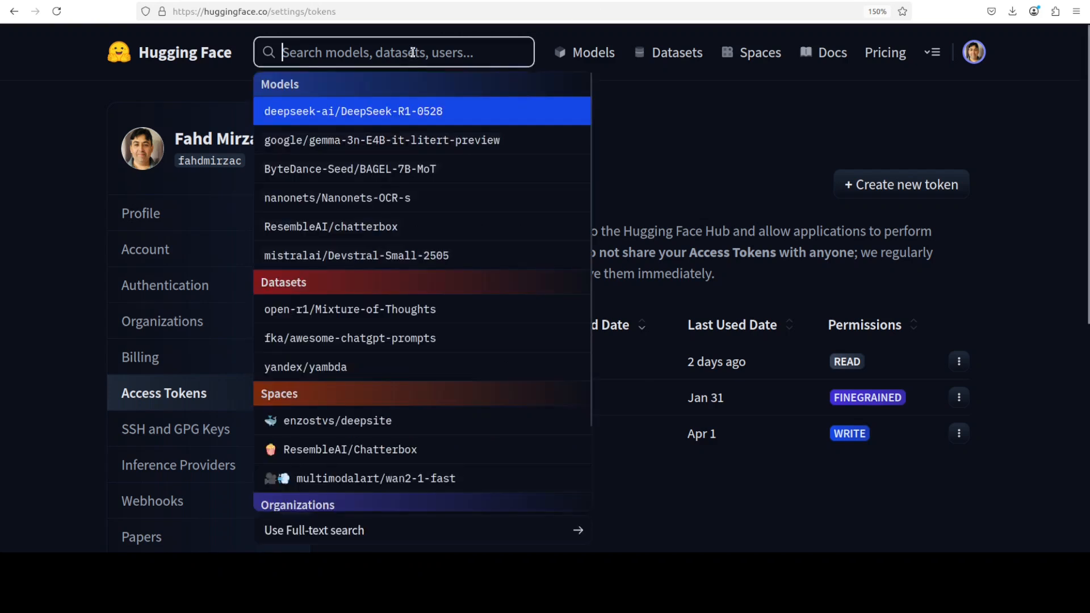
{"action": "type", "text": "gguf"}
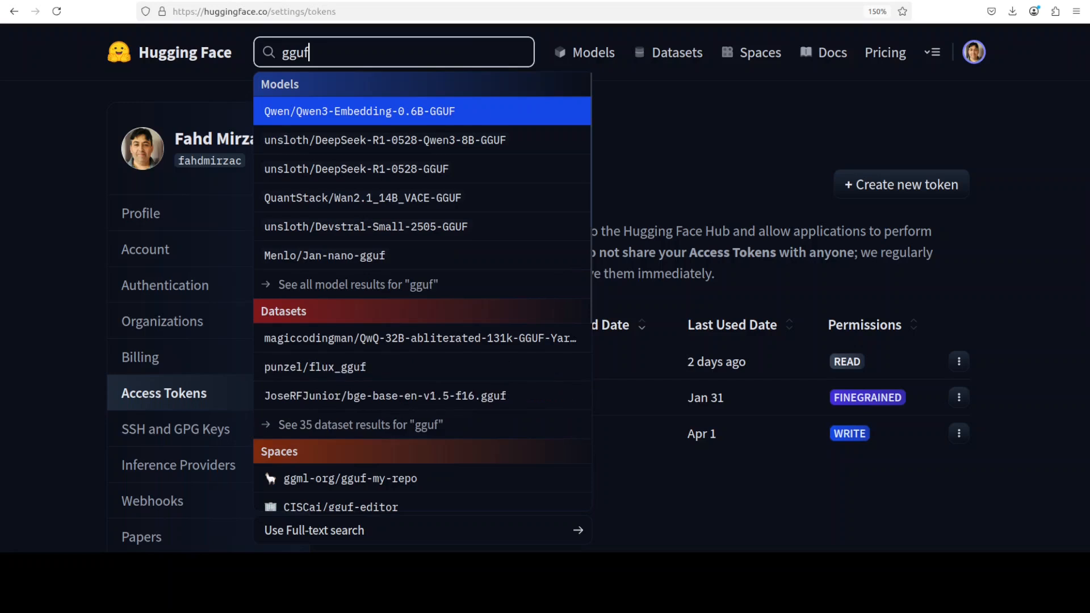
{"action": "mouse_move", "coordinate": [374, 128]}
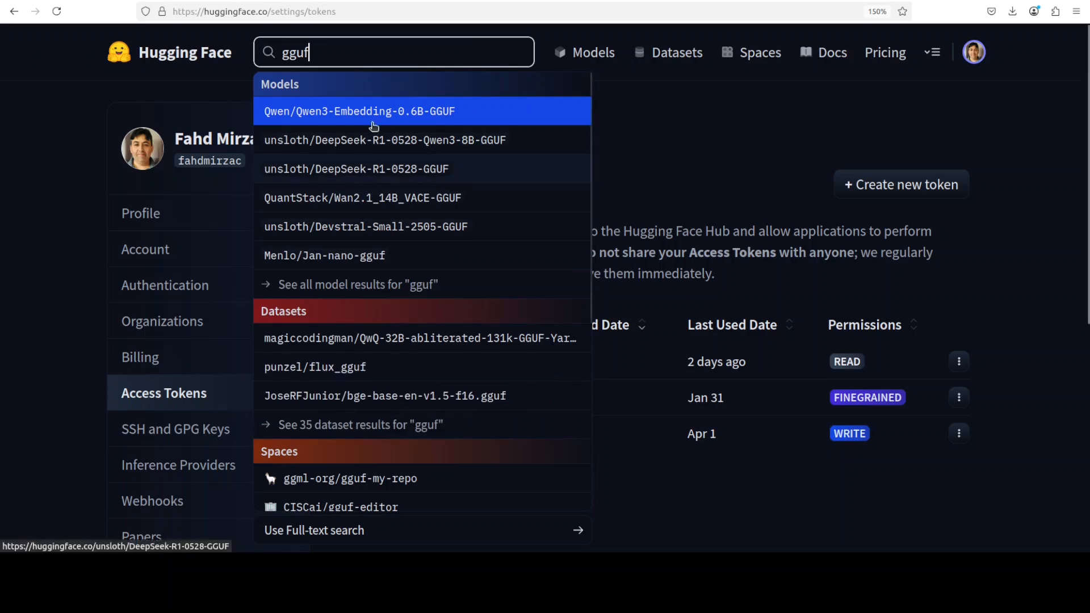
{"action": "left_click", "coordinate": [359, 111]}
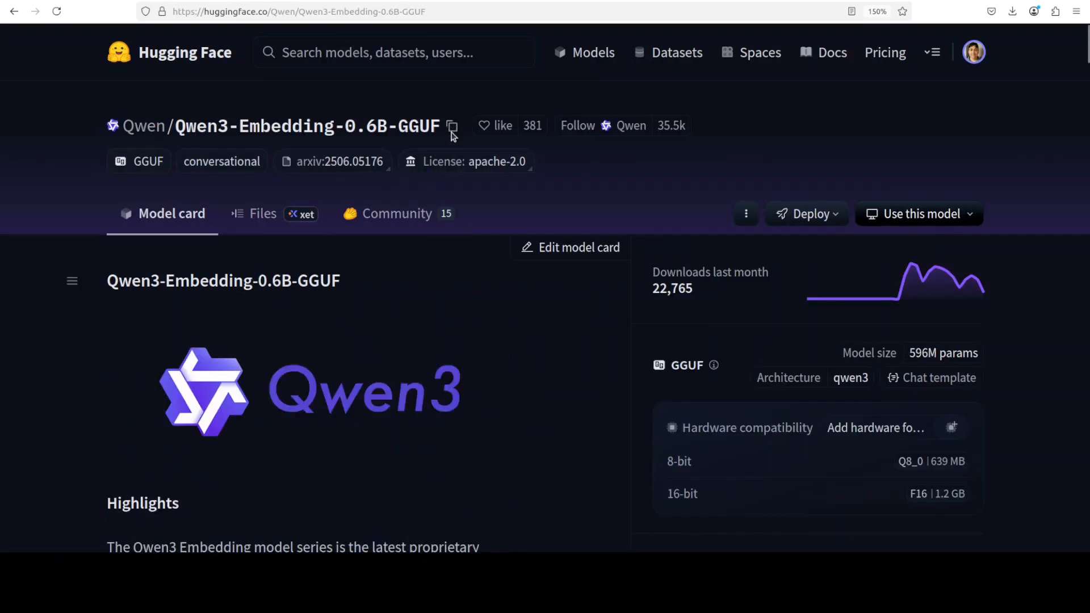
{"action": "left_click", "coordinate": [452, 126]}
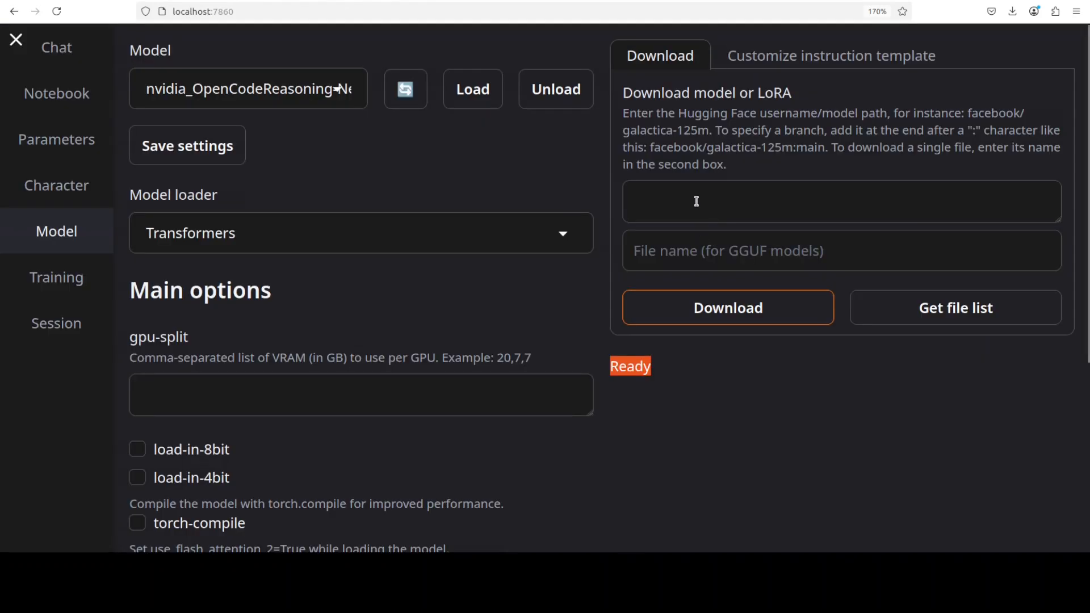
Step: Enter Qwen/Qwen3-Embedding-0.6B-GGUF as the download path and open the Q8_0 file page
{"action": "left_click", "coordinate": [695, 202]}
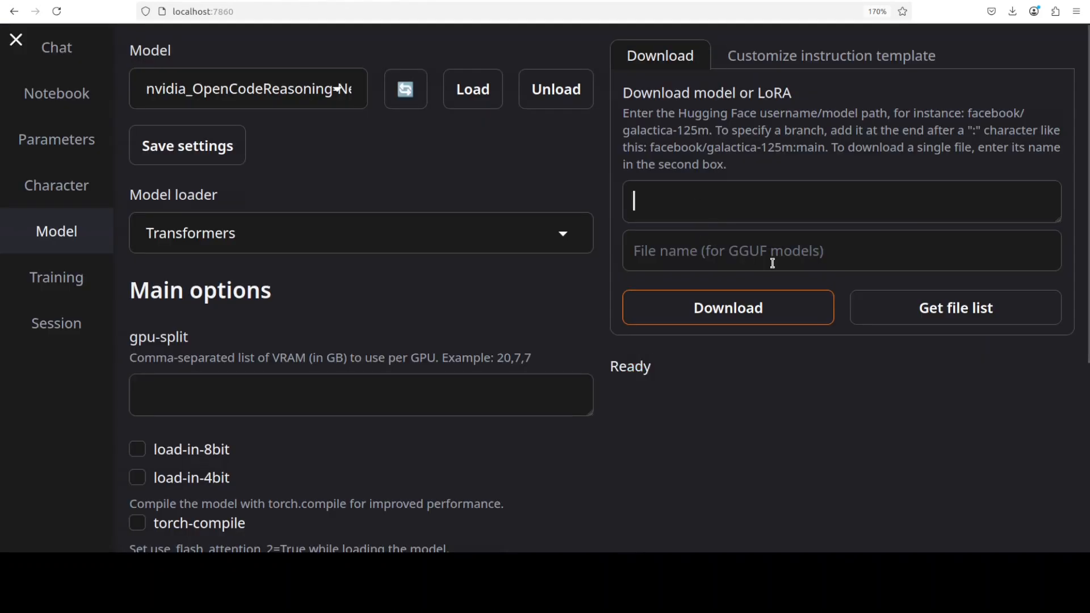
{"action": "type", "text": "Qwen/Qwen3-Embedding-0.6B-GGUF/tree/main"}
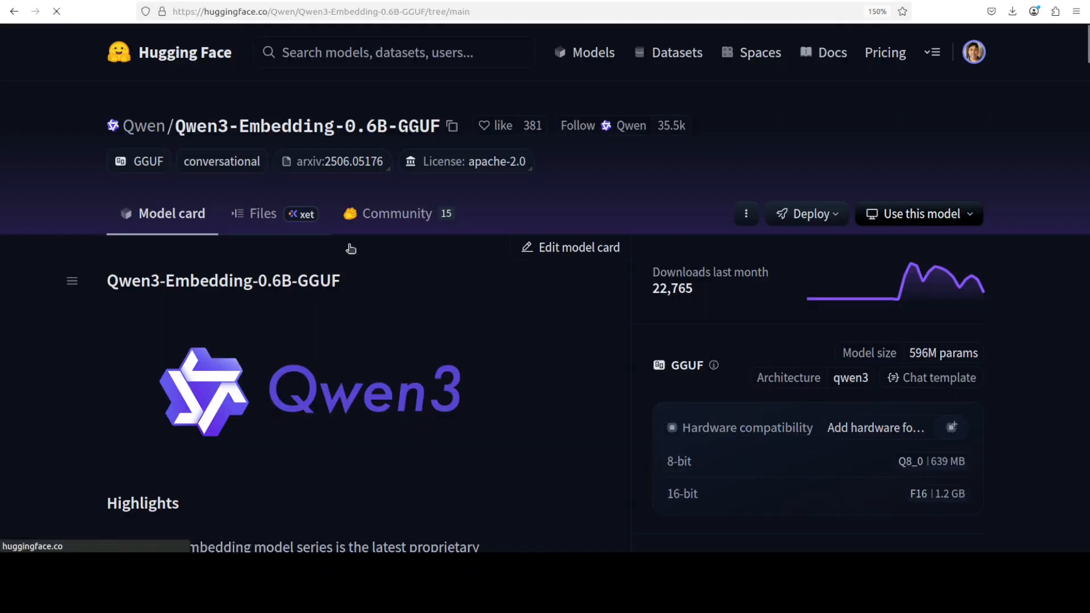
{"action": "left_click", "coordinate": [262, 213]}
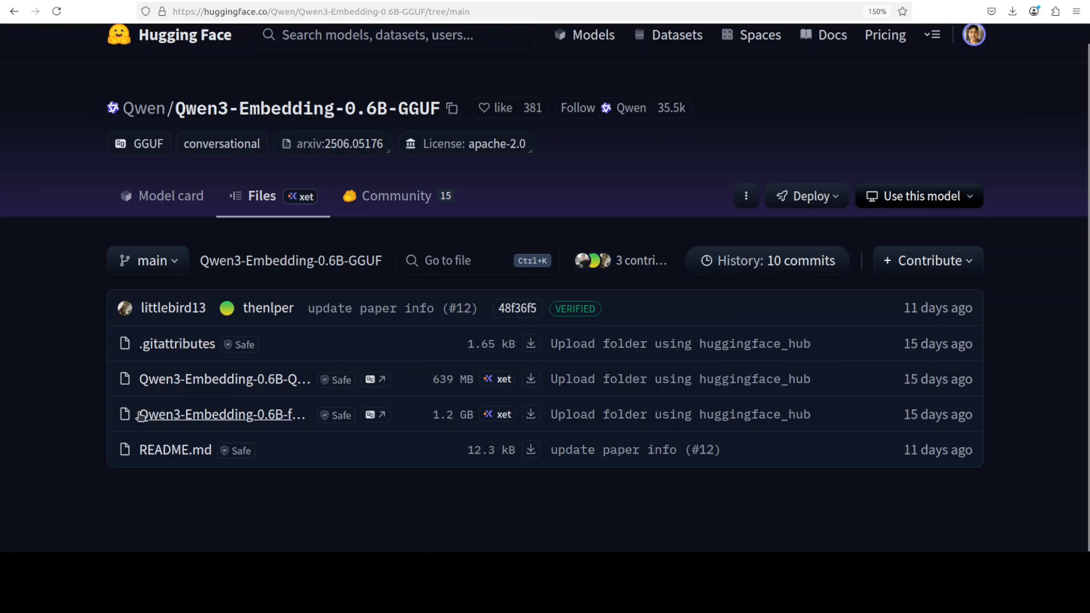
{"action": "left_click", "coordinate": [225, 379]}
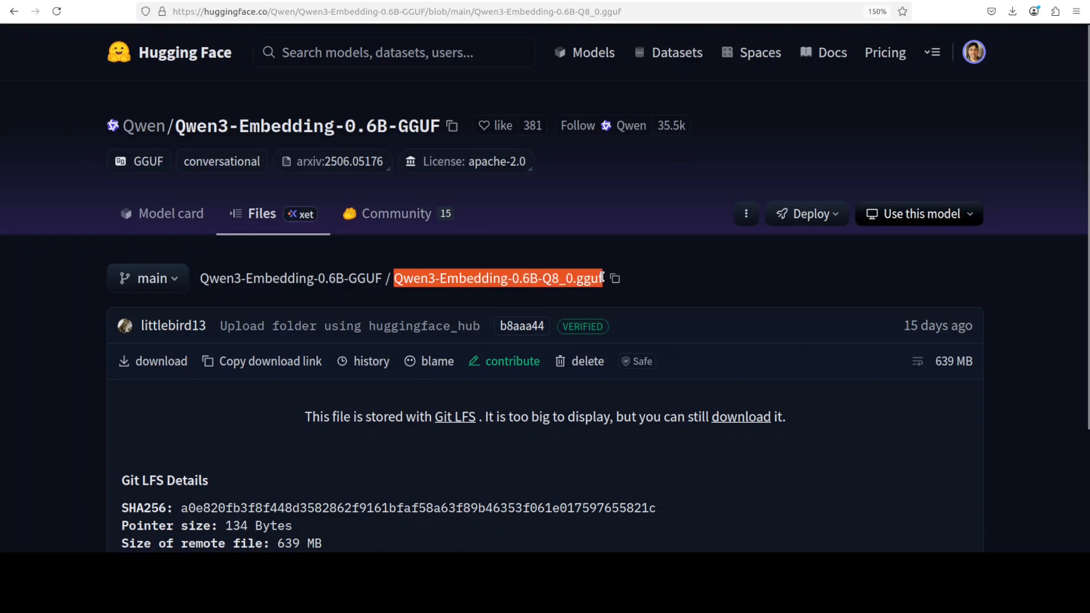
{"action": "mouse_move", "coordinate": [517, 272]}
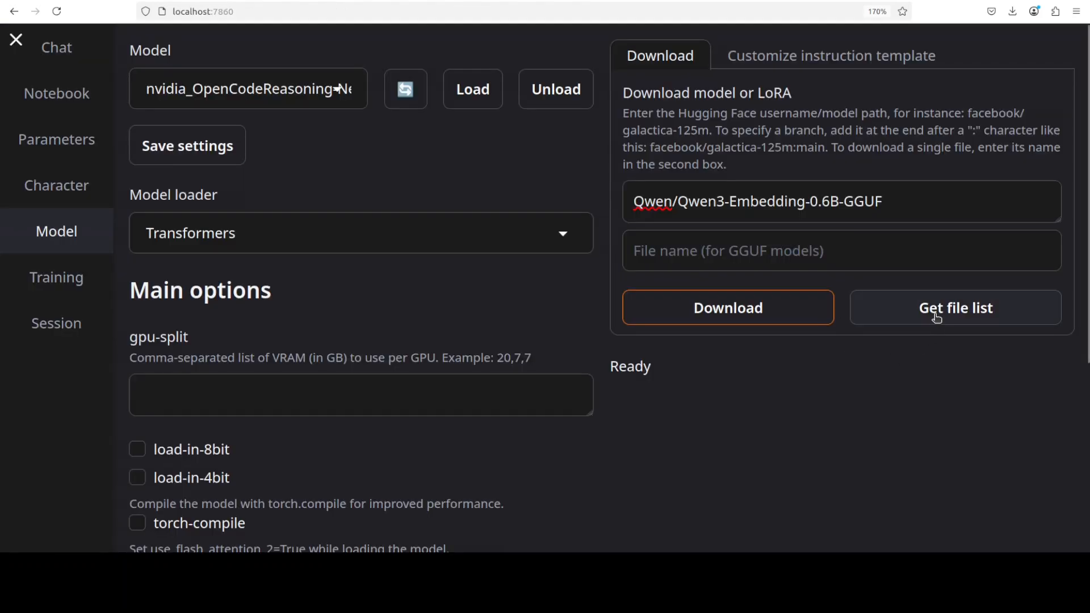
Step: List the repo files, download Qwen3-Embedding-0.6B-Q8_0.gguf, then refresh the model list
{"action": "left_click", "coordinate": [954, 307]}
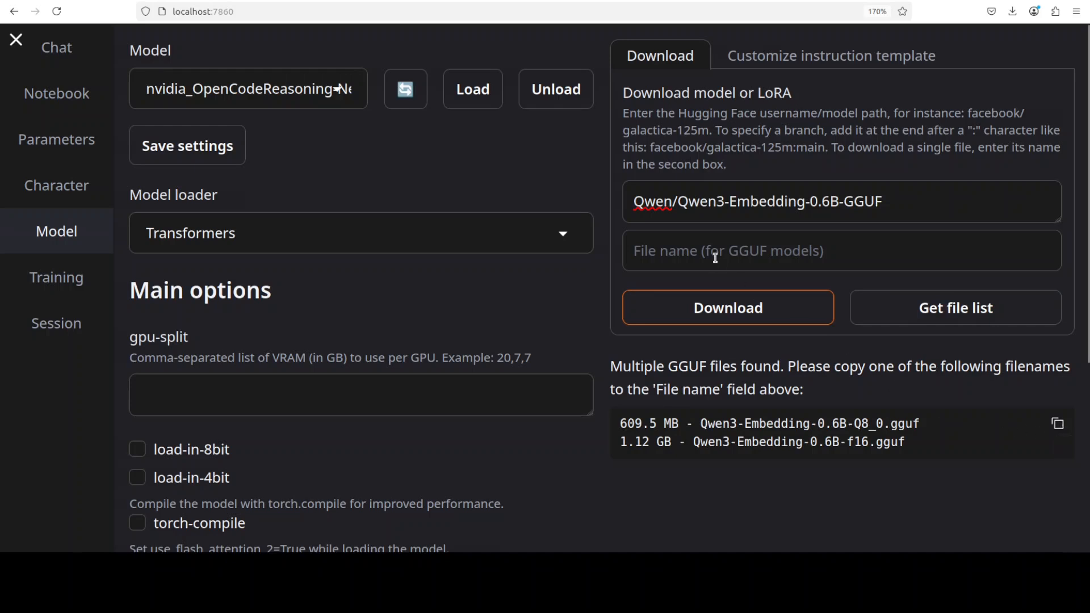
{"action": "type", "text": "Qwen3-Embedding-0.6B-Q8_0.gguf"}
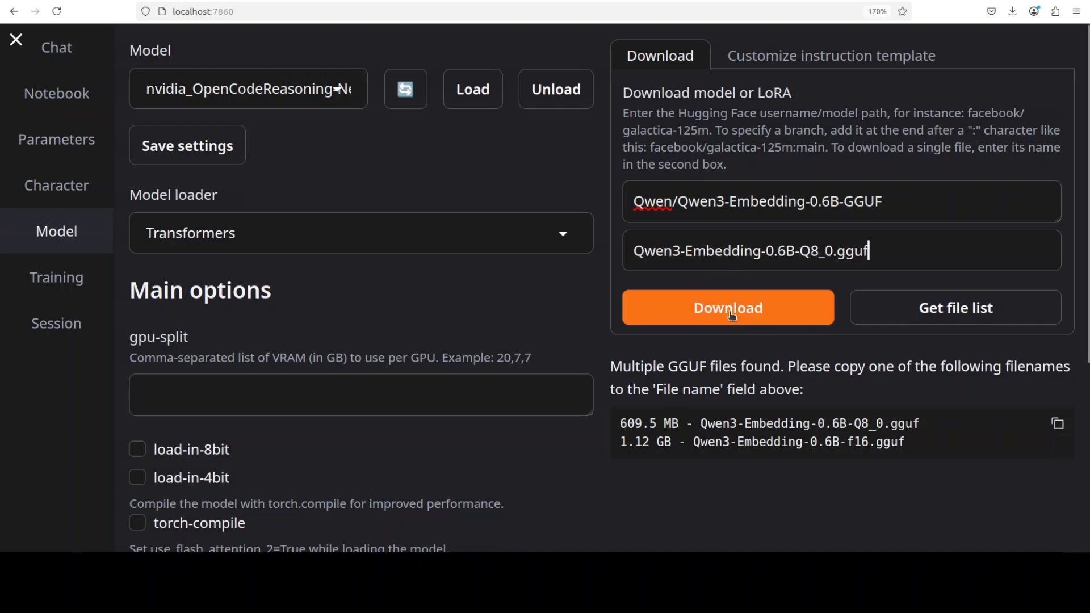
{"action": "mouse_move", "coordinate": [791, 317]}
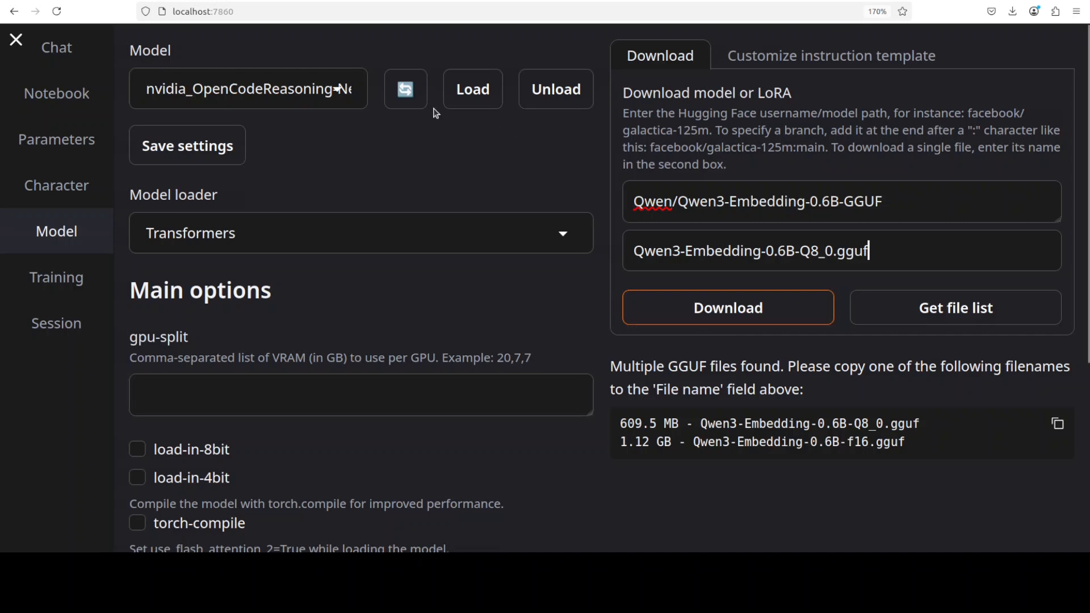
{"action": "left_click", "coordinate": [248, 88]}
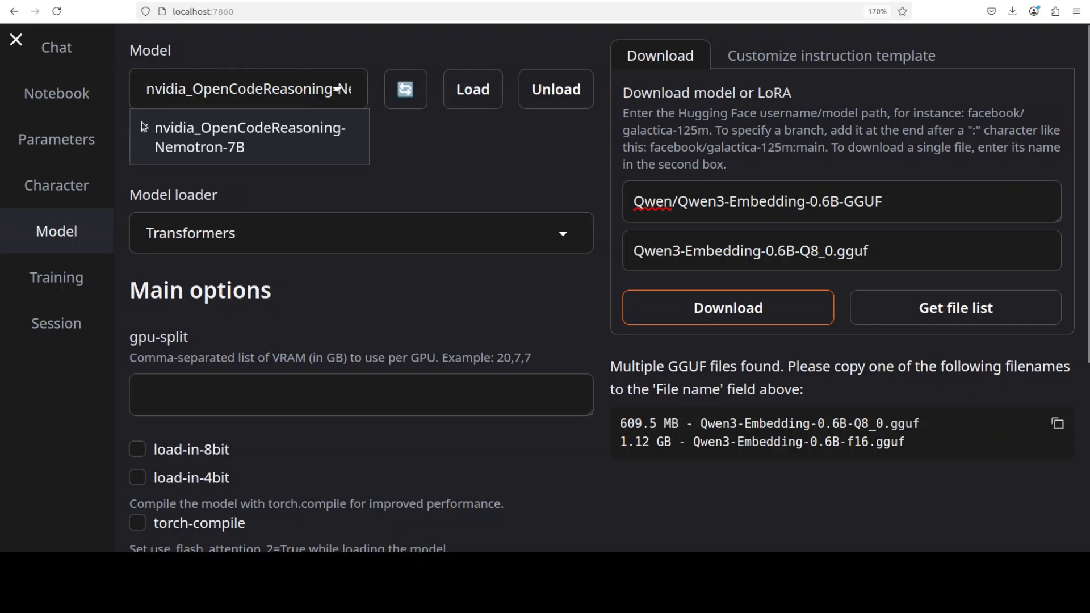
{"action": "left_click", "coordinate": [57, 47]}
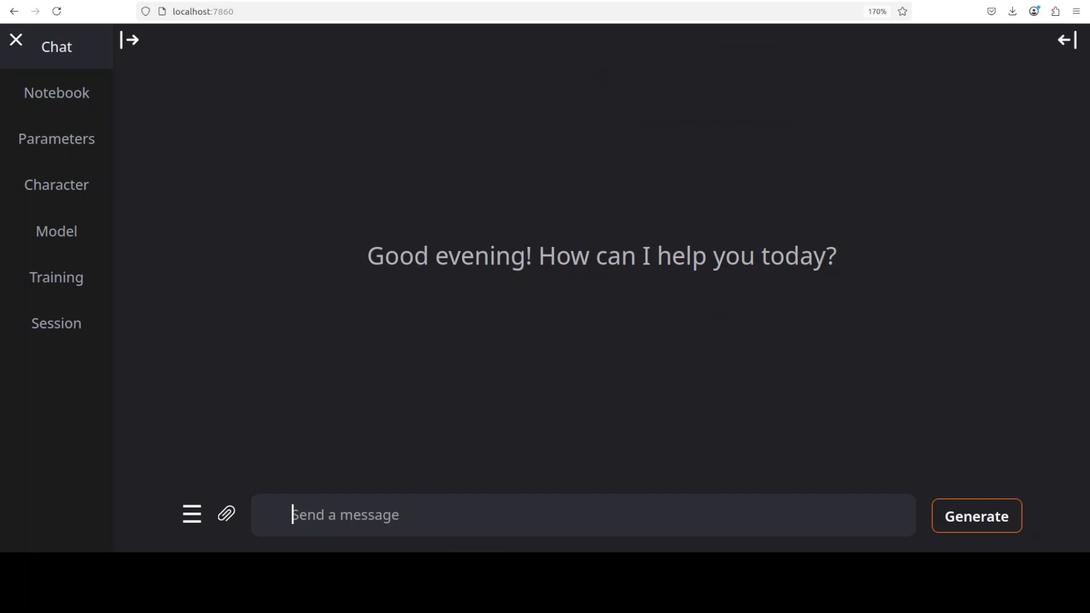
Step: Send 'Hey smile, you are on camera. I am recording this for a youtube video.'
{"action": "type", "text": "Hey smile, you are on camera. I am recording this for a youtube video."}
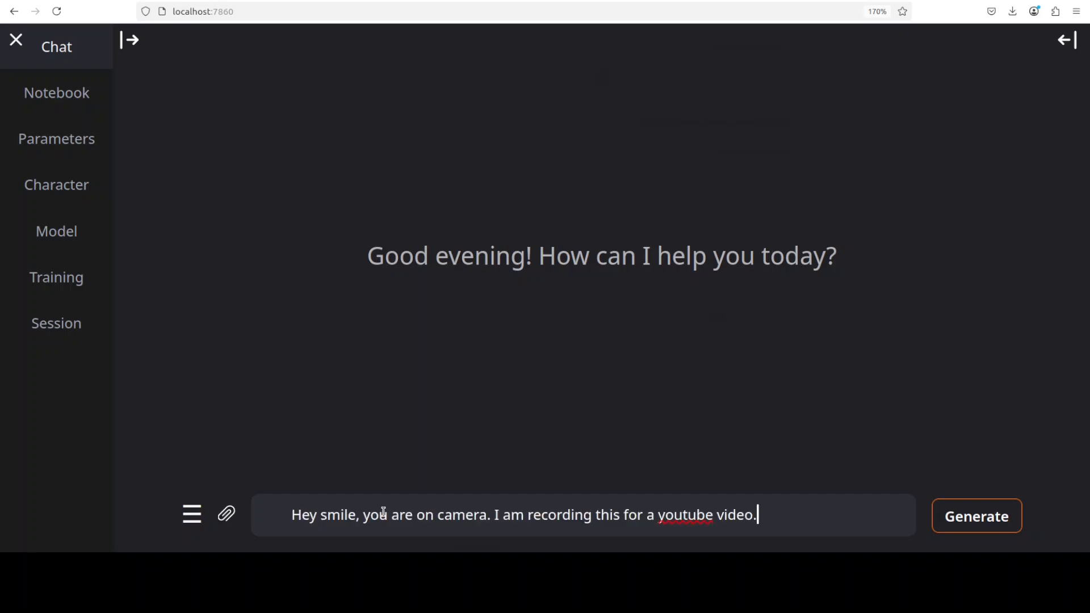
{"action": "left_click", "coordinate": [976, 516]}
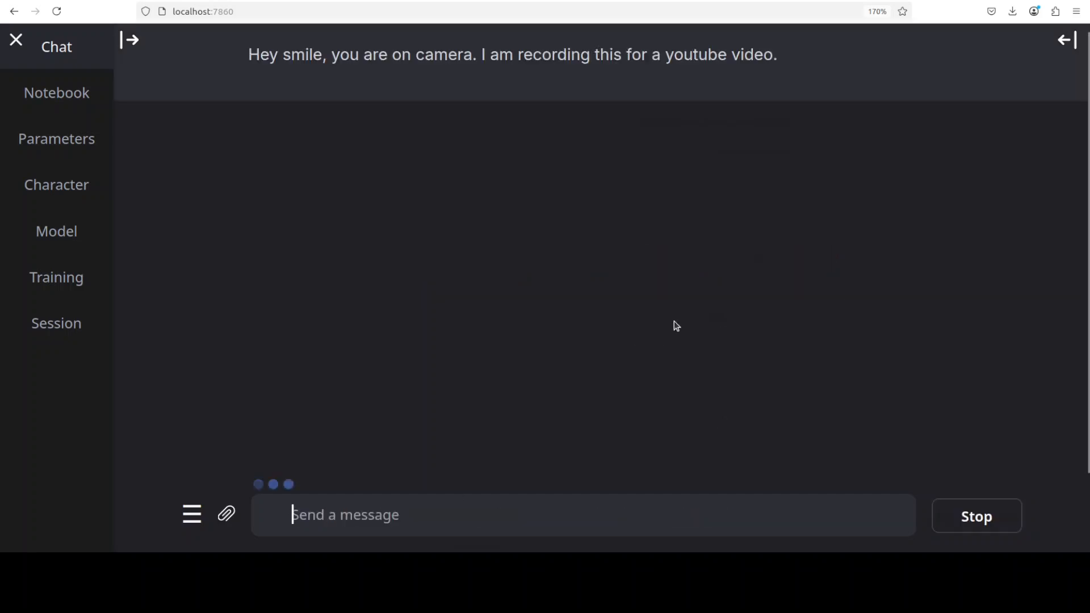